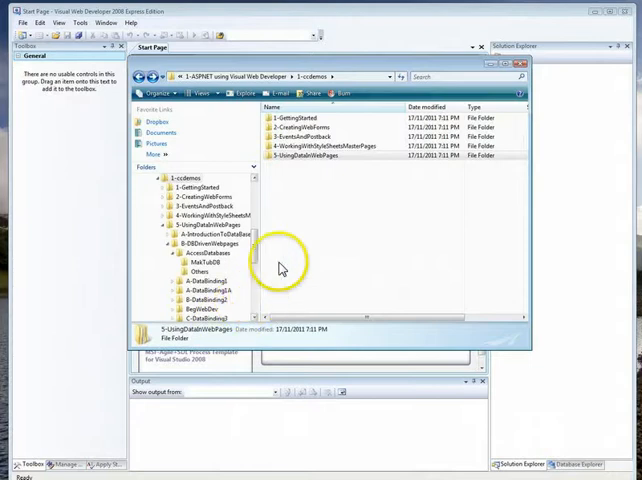
Look over the Getting Started, Web Forms and master pages chapters, then enter 5-UsingDatabaseWebPages.
click(296, 118)
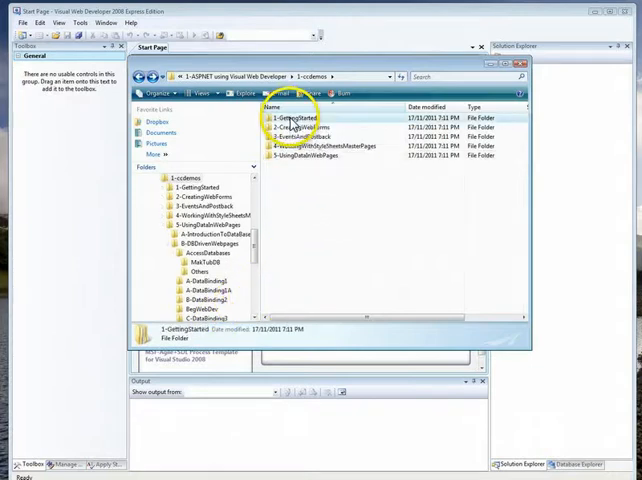
mouse_move(292, 118)
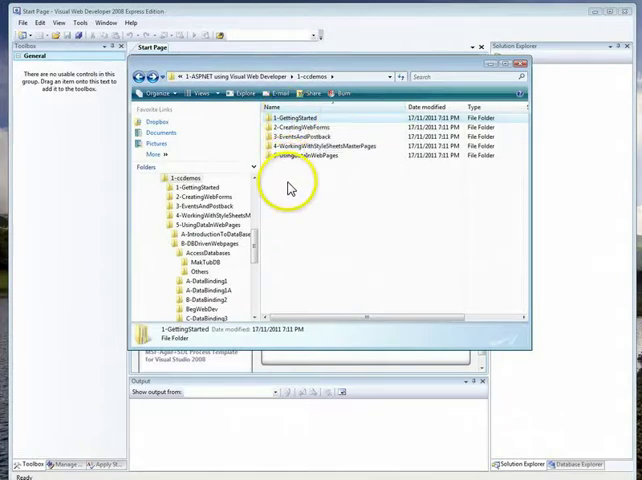
click(300, 128)
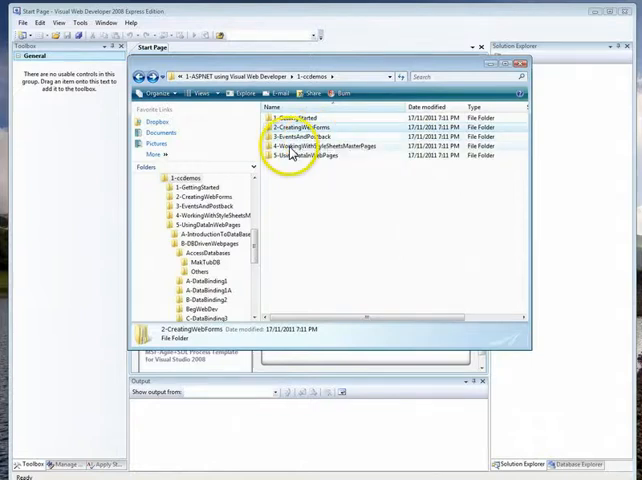
click(320, 144)
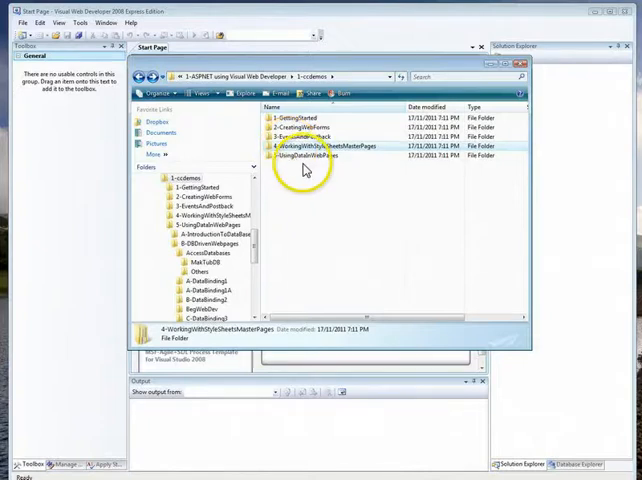
mouse_move(304, 156)
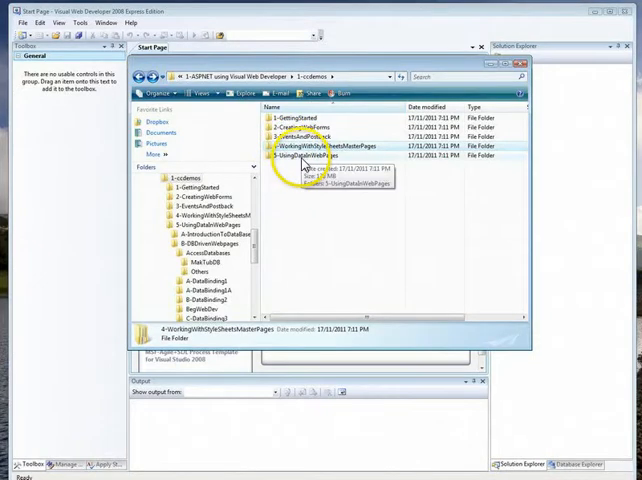
double_click(300, 156)
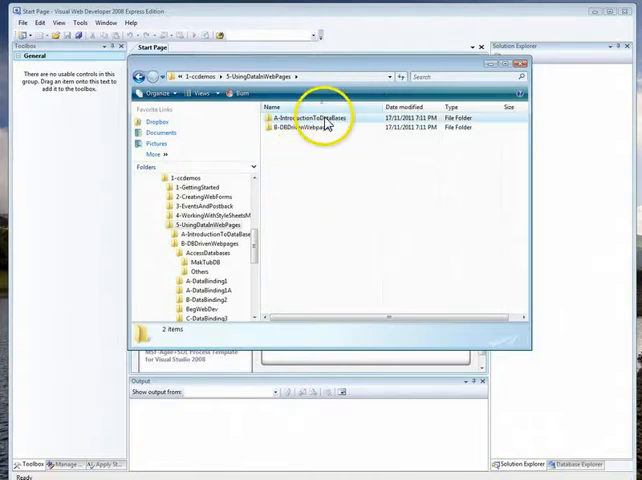
Browse the introduction-to-databases folder and its Demo2008 Access demo, then return to the chapter.
double_click(316, 116)
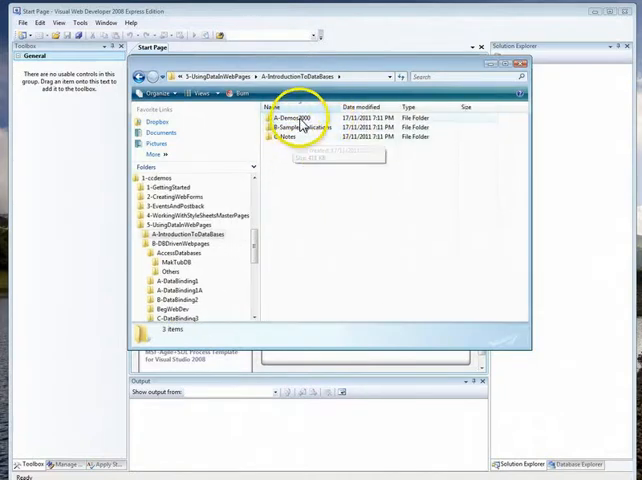
double_click(292, 128)
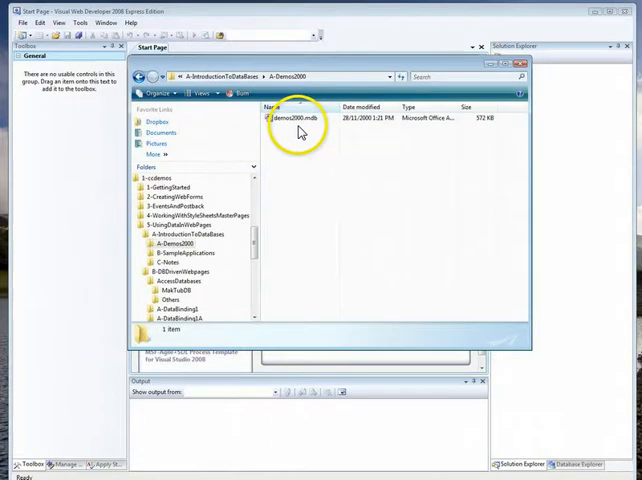
click(156, 76)
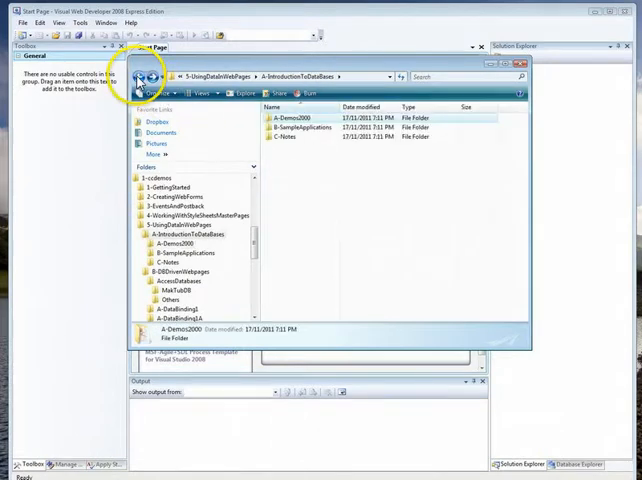
click(142, 76)
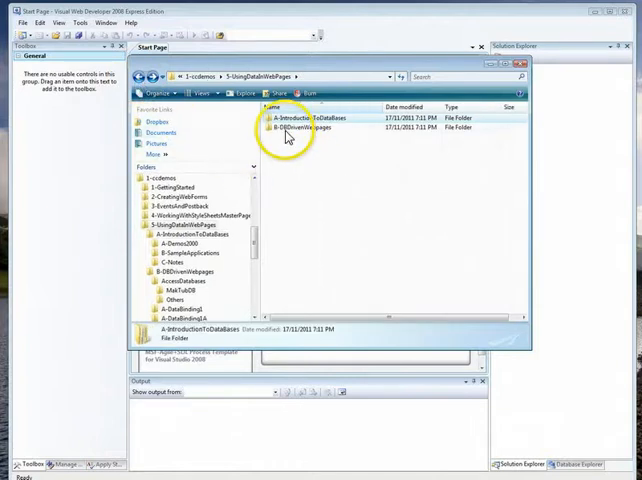
mouse_move(302, 128)
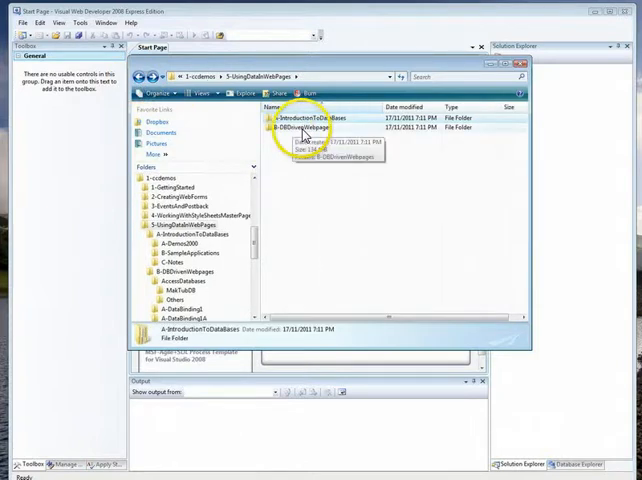
Enter the data-driven web pages subfolder and its NotesAndVideos folder.
double_click(300, 130)
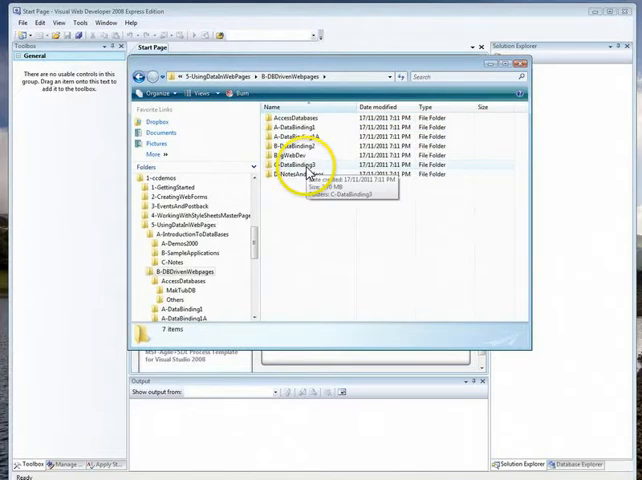
mouse_move(300, 180)
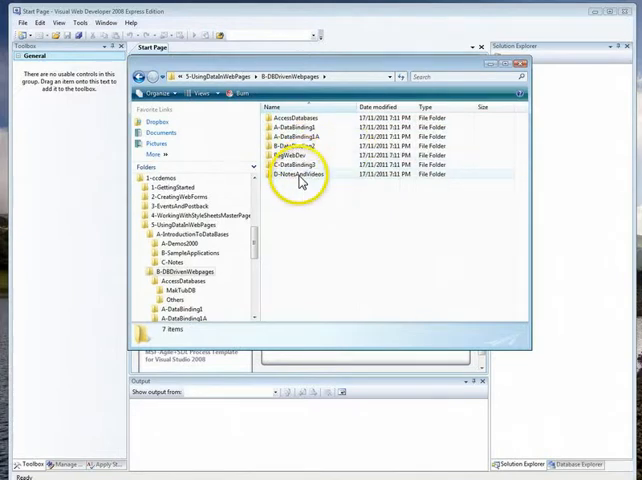
double_click(300, 174)
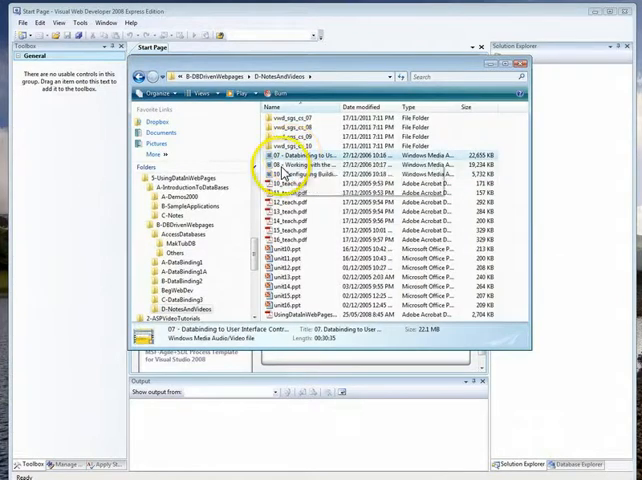
mouse_move(290, 166)
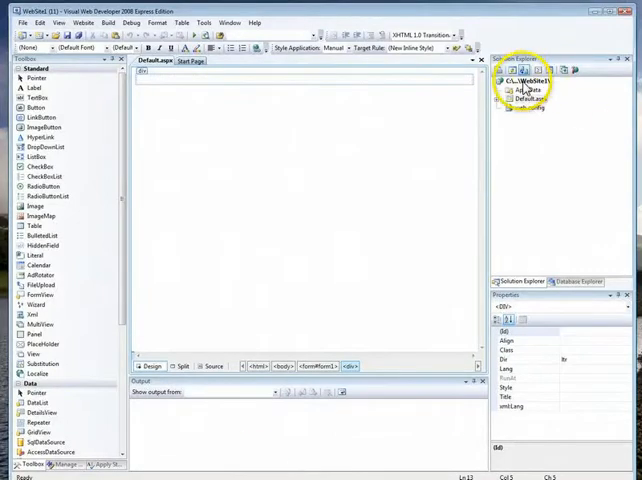
Add a new SQL Server Database item to the website, naming it Customers.mdf.
right_click(524, 82)
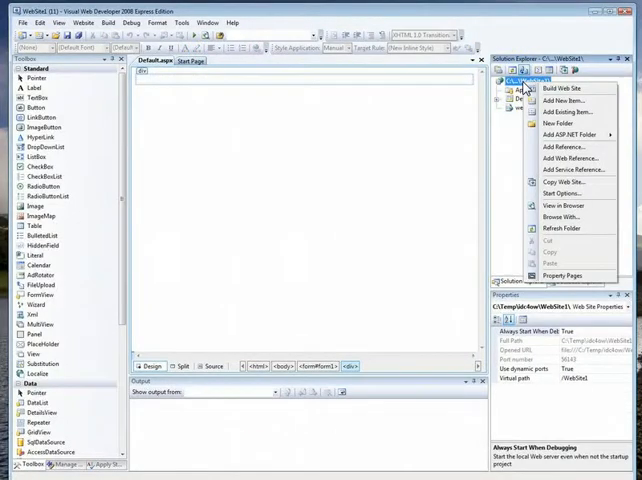
click(560, 100)
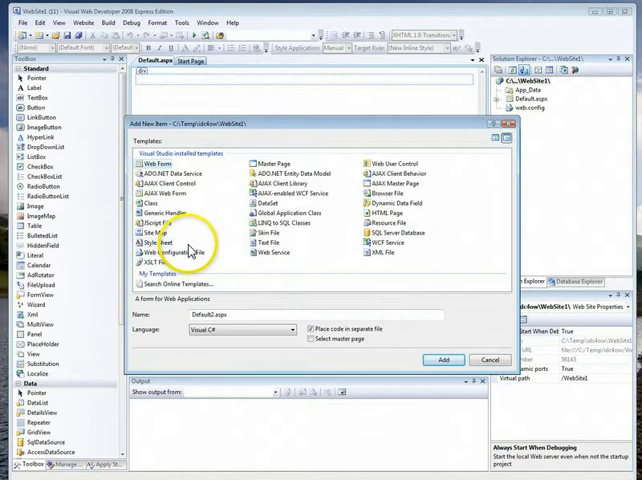
mouse_move(388, 244)
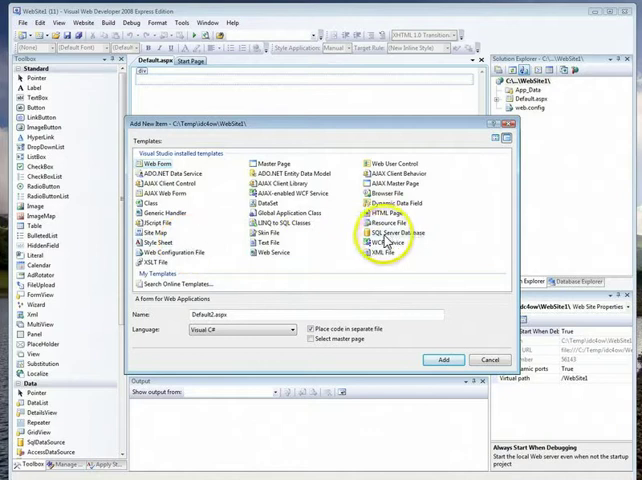
click(388, 232)
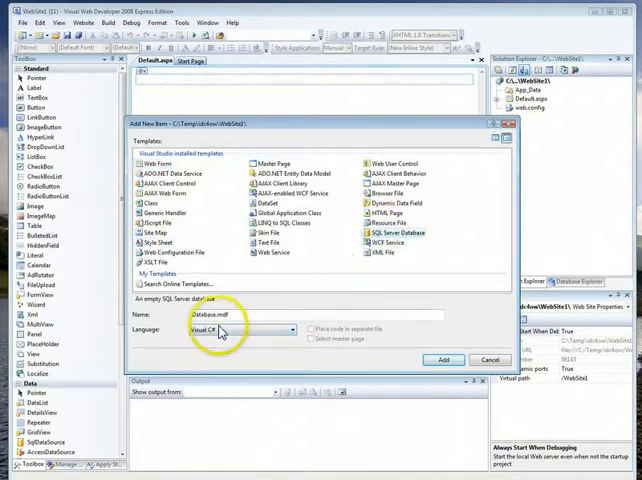
double_click(200, 314)
text(Customer)
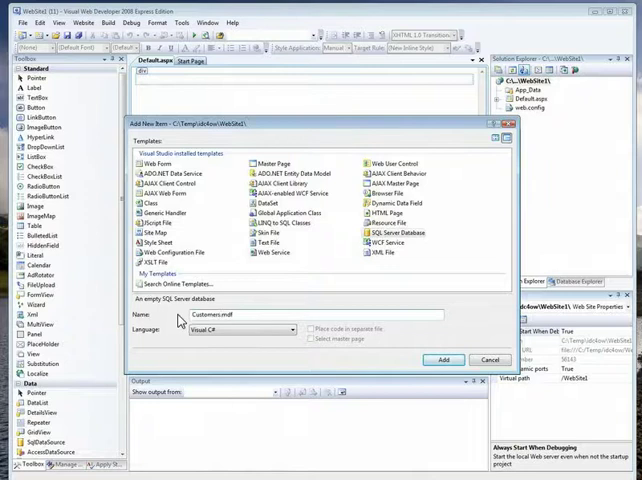
click(444, 360)
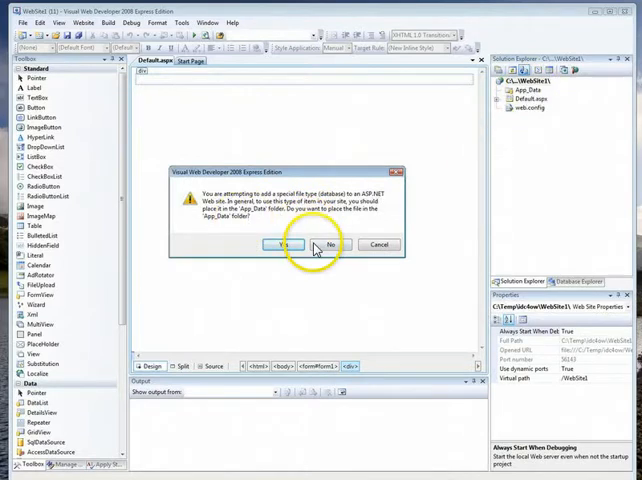
Accept storing Customers.mdf in App_Data and expand it in Database Explorer.
click(284, 244)
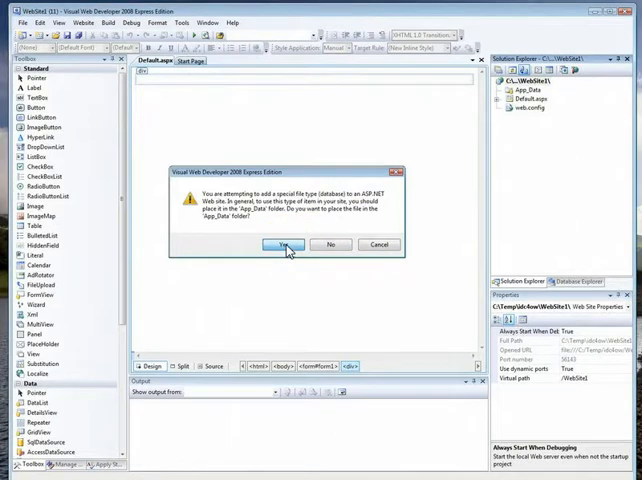
click(284, 244)
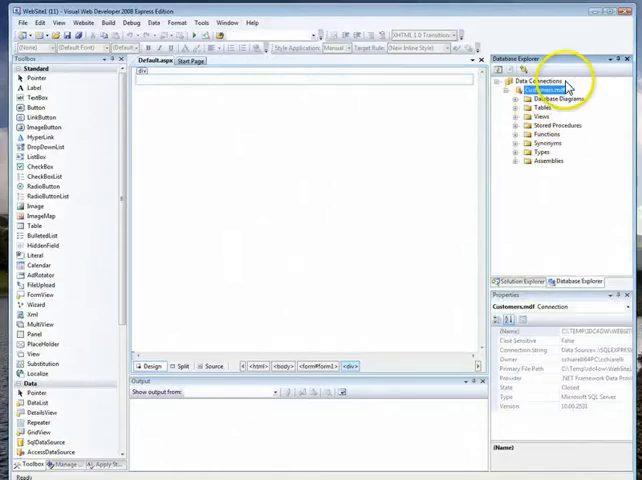
click(540, 92)
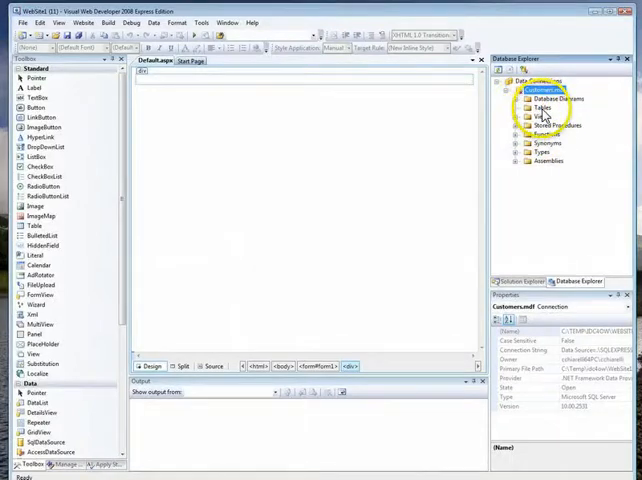
Start a new table with columns customerid (int) and firstname (nvarchar(50)).
right_click(536, 108)
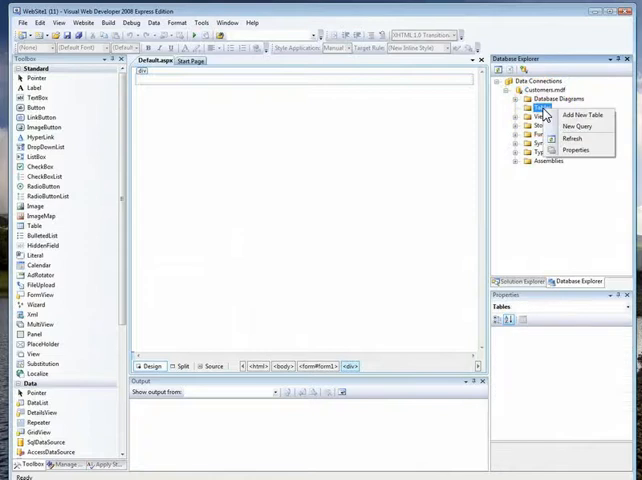
click(578, 116)
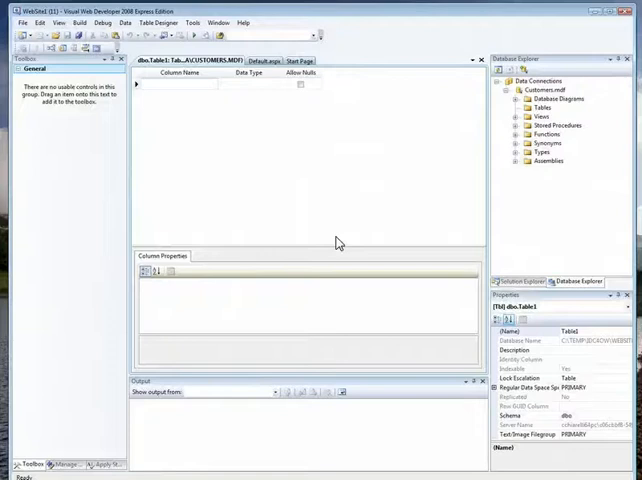
click(172, 88)
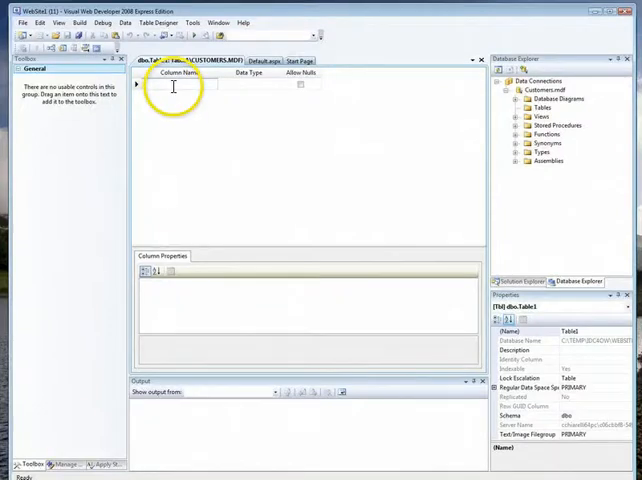
text(customerid)
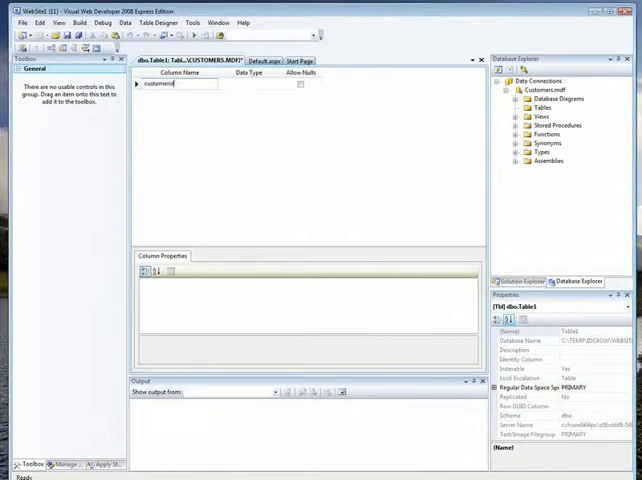
click(278, 88)
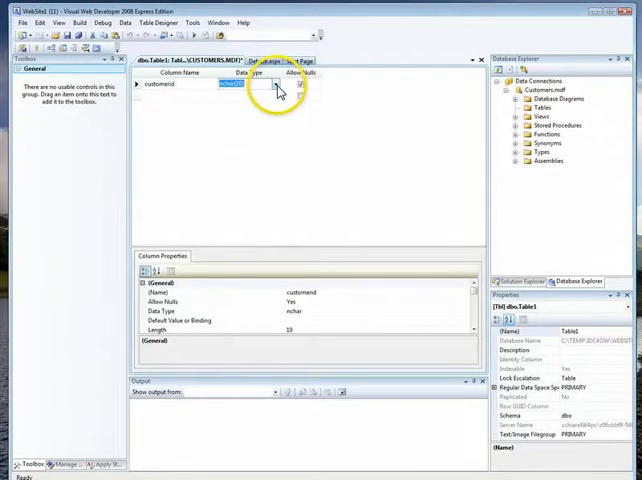
click(276, 84)
text(int)
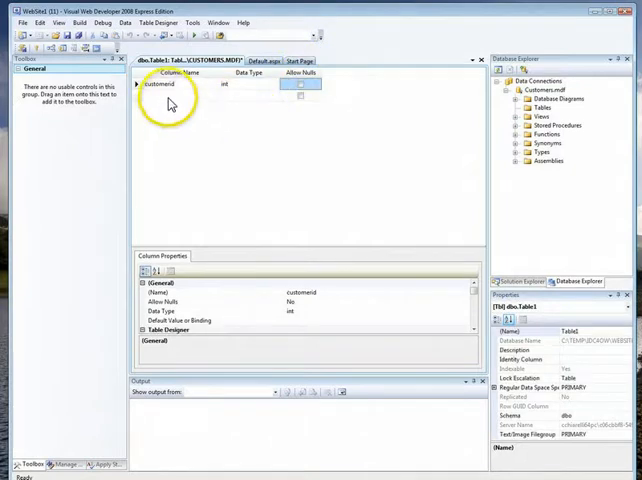
click(180, 98)
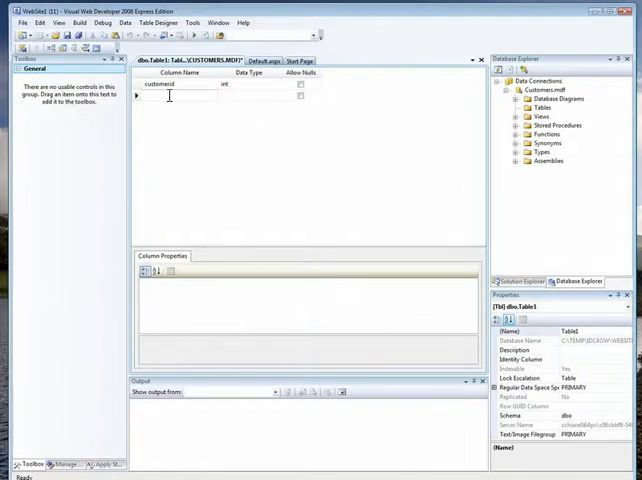
text(firstname)
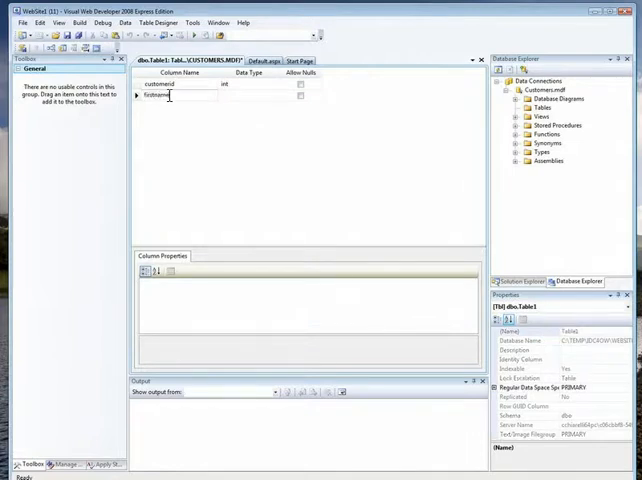
click(272, 96)
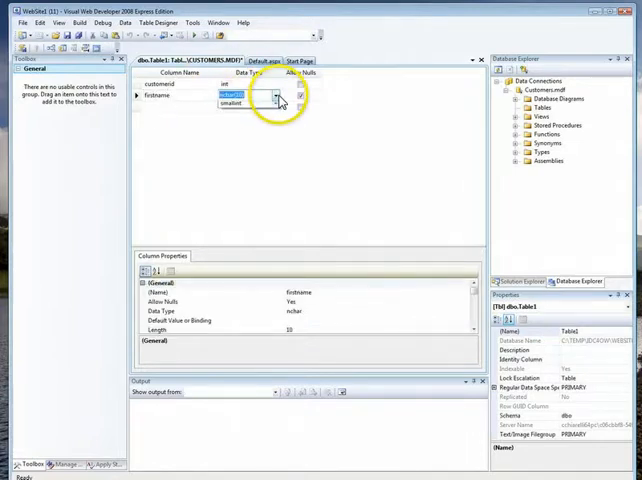
click(276, 96)
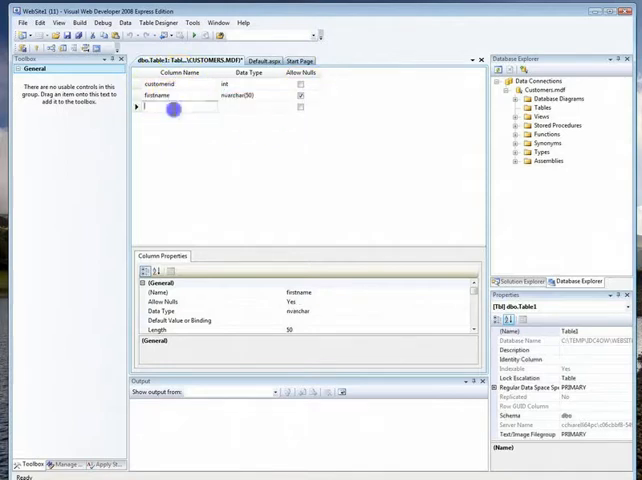
Add lastname (nvarchar(50)) and creditlimit (money) columns.
text(lastname)
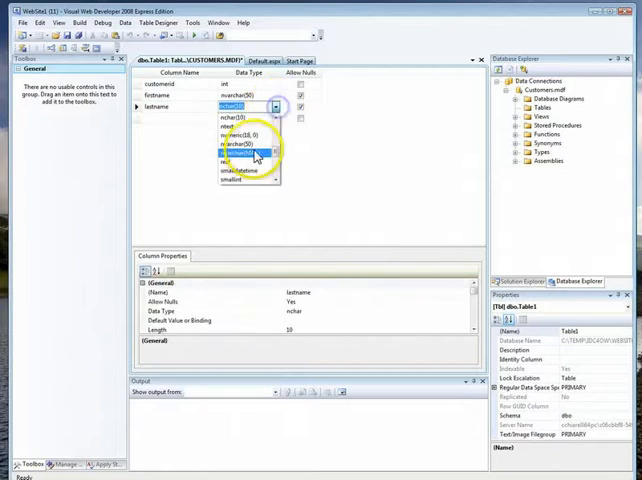
click(240, 156)
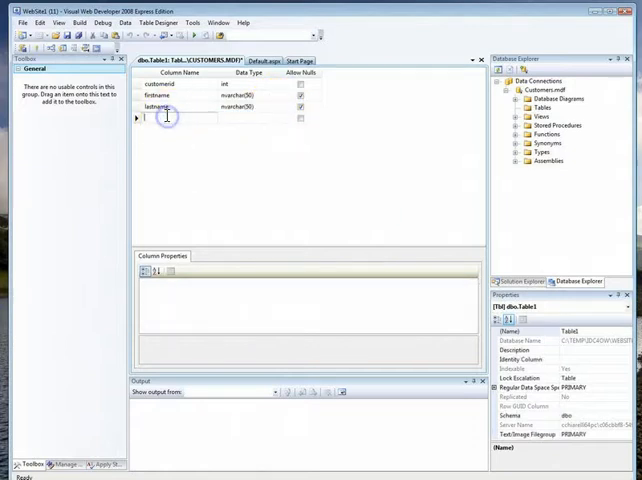
text(credi)
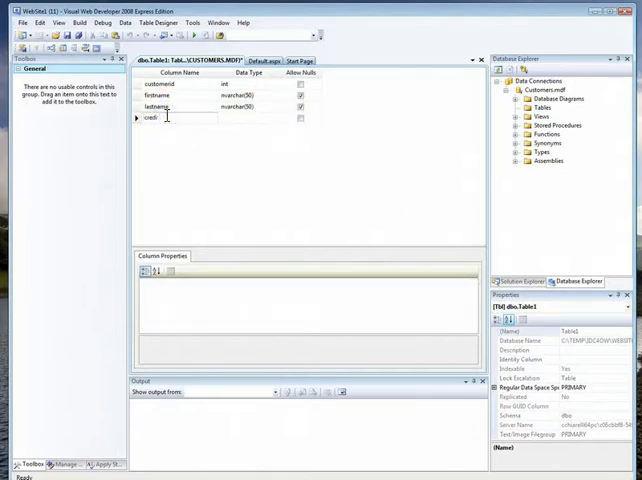
text(creditlimit)
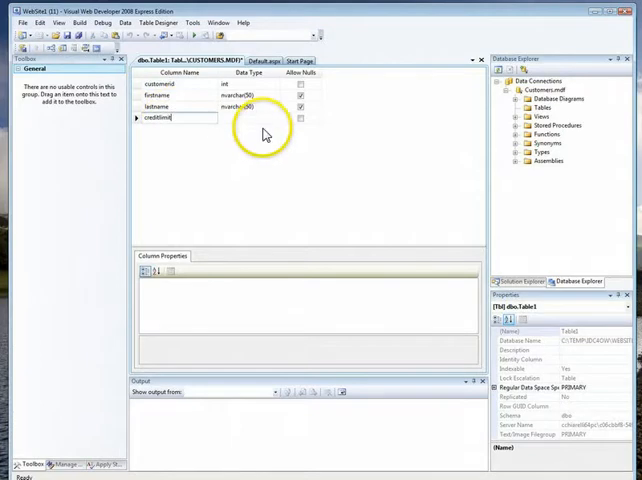
click(288, 118)
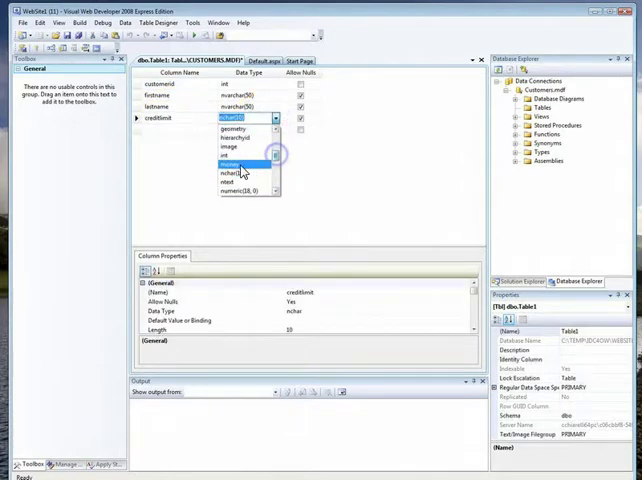
click(236, 164)
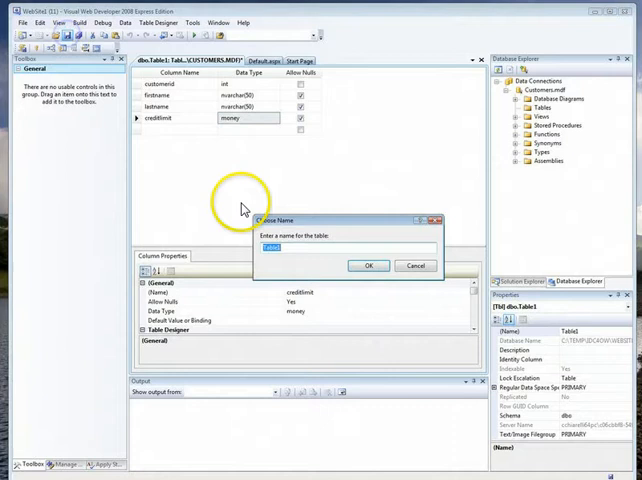
Save the table as customer and list it under Tables in Database Explorer.
text(customer)
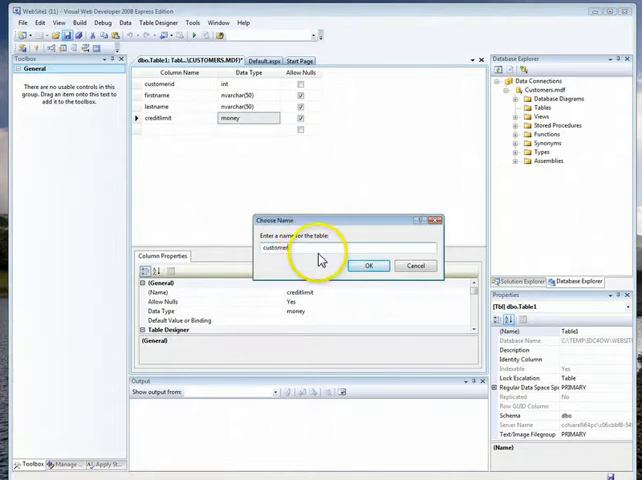
click(368, 266)
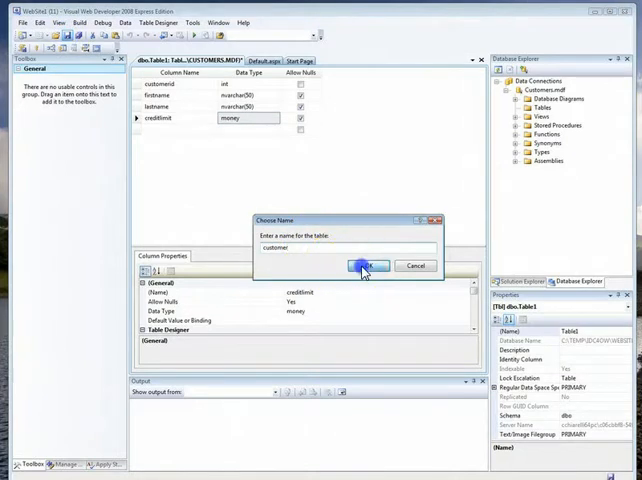
click(364, 264)
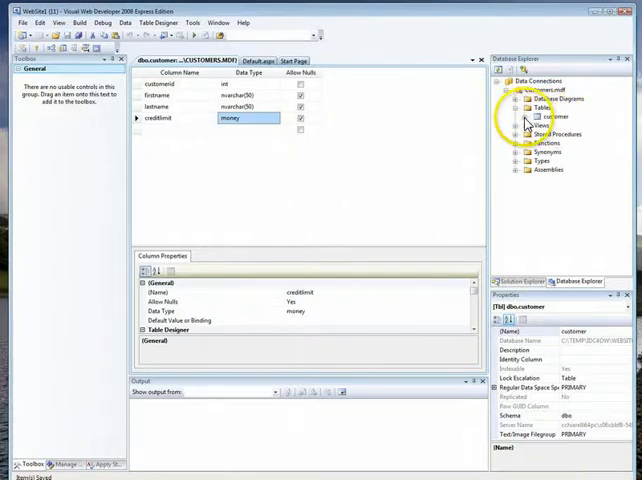
click(532, 116)
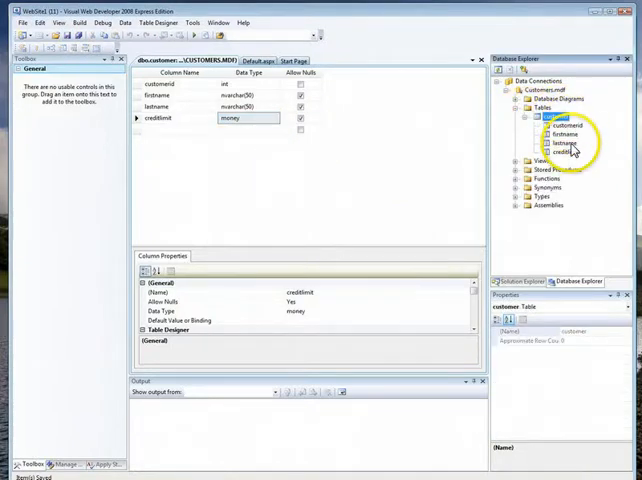
Show the customer table's empty data grid, then bring up options on the customerid column.
right_click(544, 120)
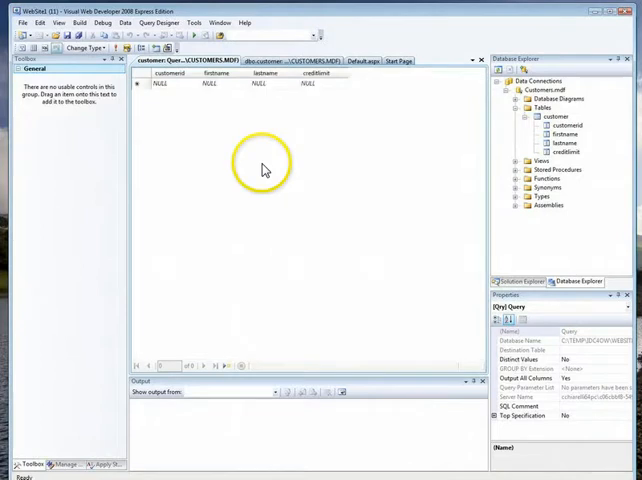
mouse_move(216, 92)
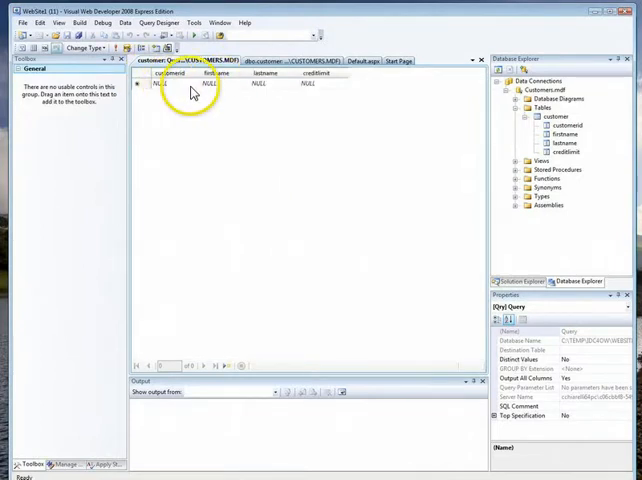
click(208, 84)
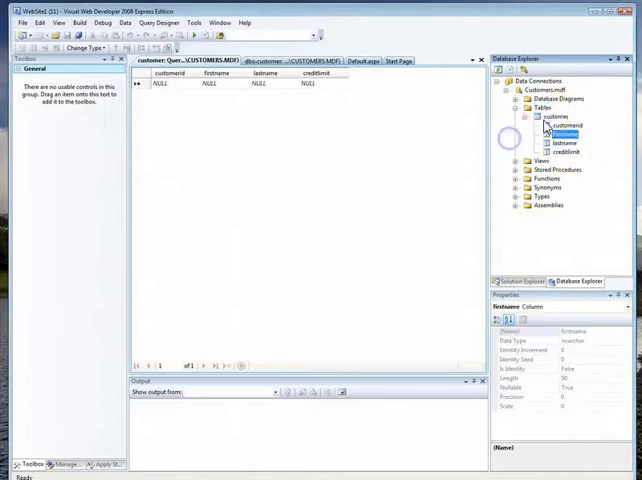
right_click(548, 108)
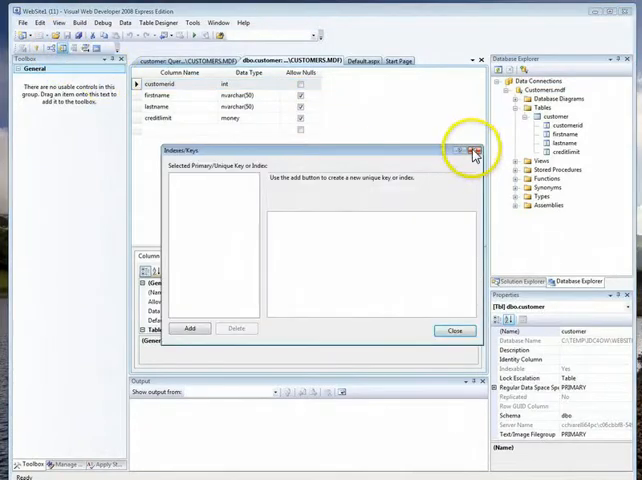
Dismiss Indexes/Keys and expand customerid's Identity Specification properties.
click(476, 152)
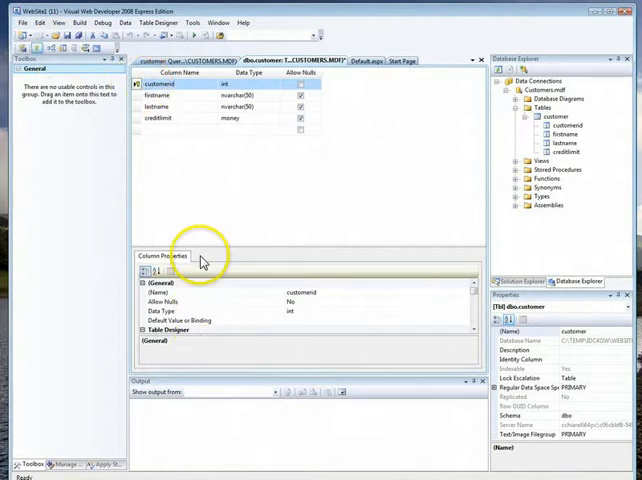
mouse_move(204, 310)
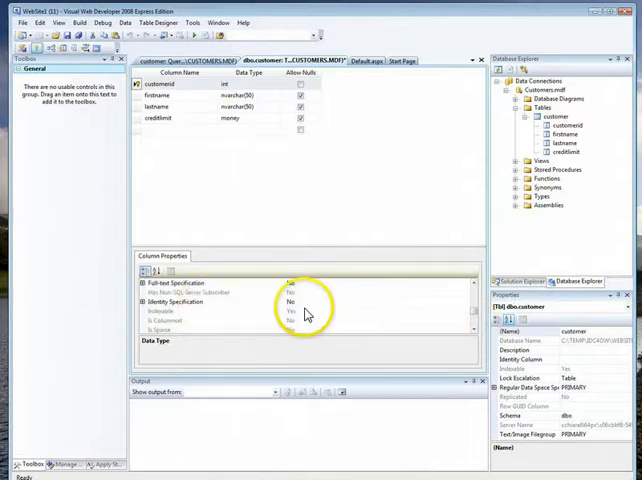
click(190, 300)
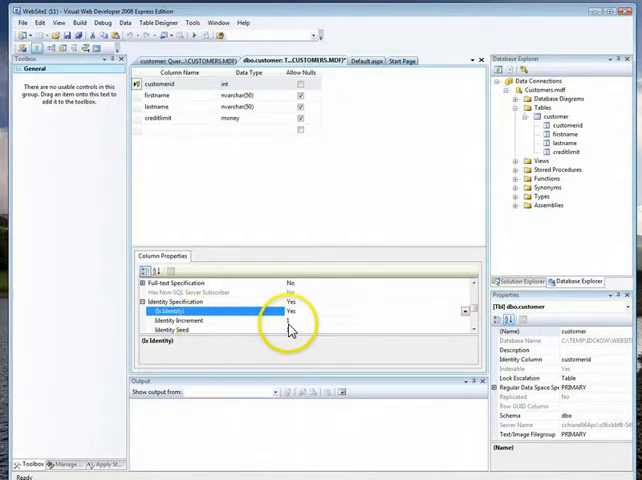
mouse_move(284, 328)
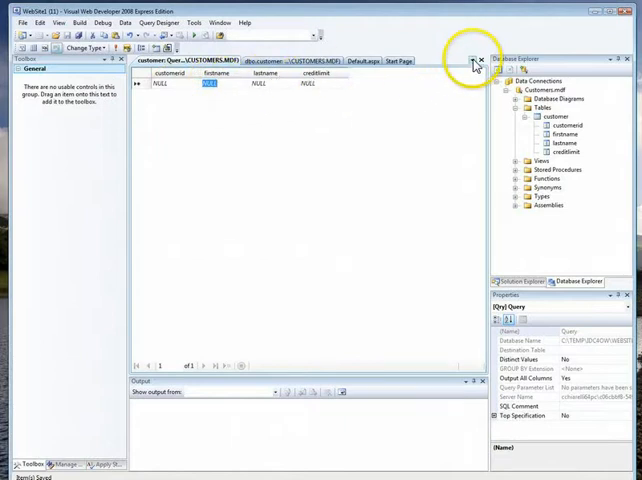
click(468, 64)
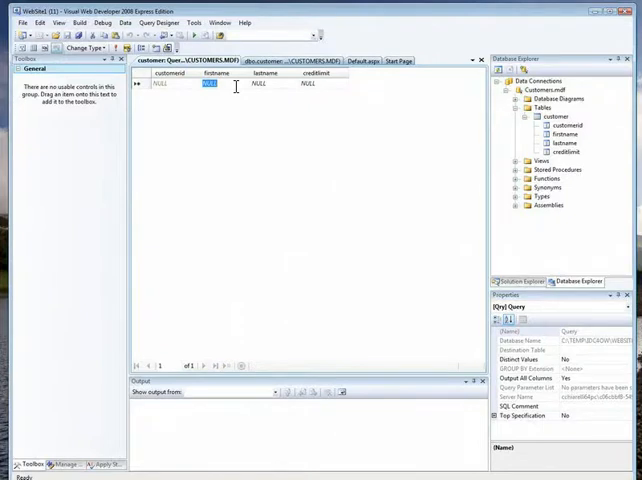
text(CH)
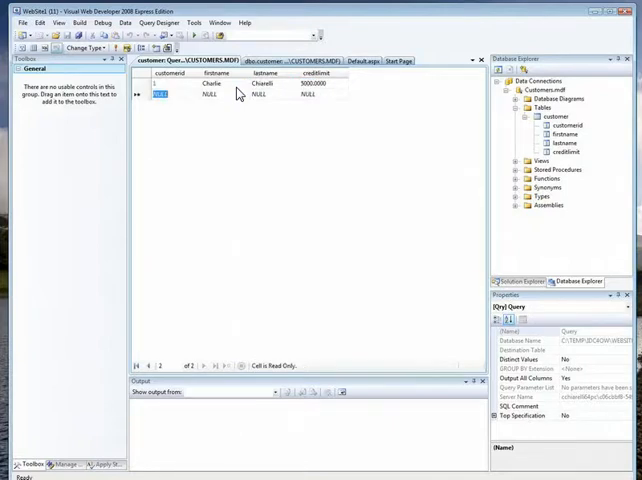
click(210, 98)
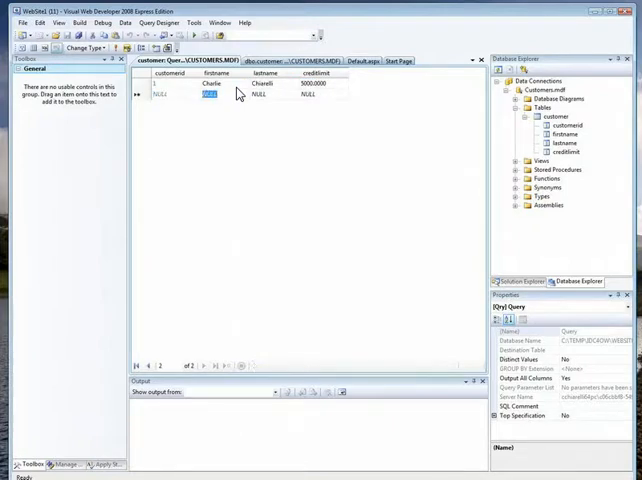
text(Matt)
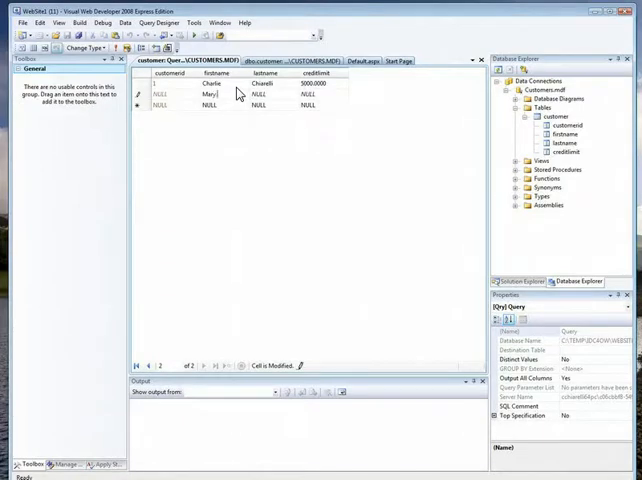
text(Jones)
click(220, 104)
text(Karen)
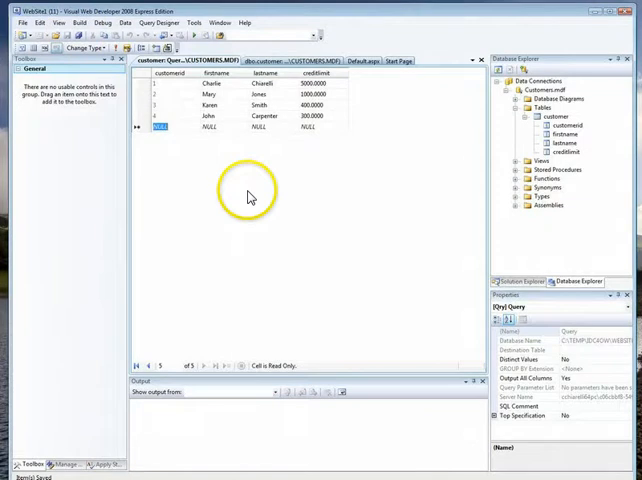
mouse_move(250, 196)
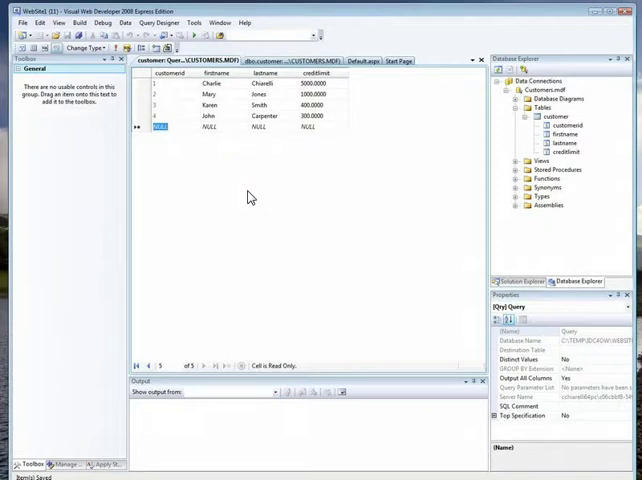
Switch to the Default.aspx page and scroll the Toolbox toward the data controls.
click(520, 280)
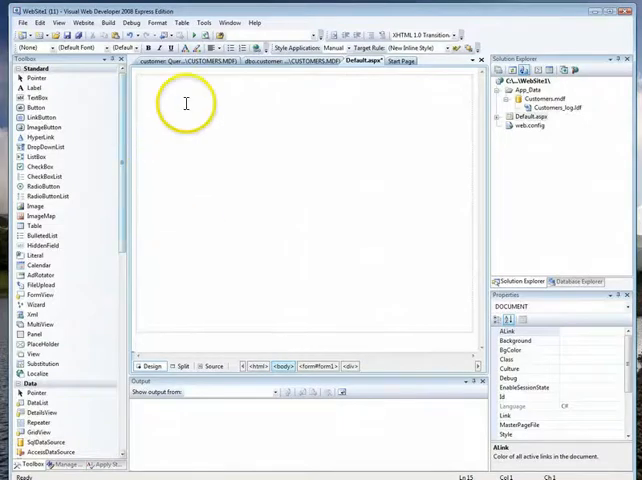
mouse_move(250, 132)
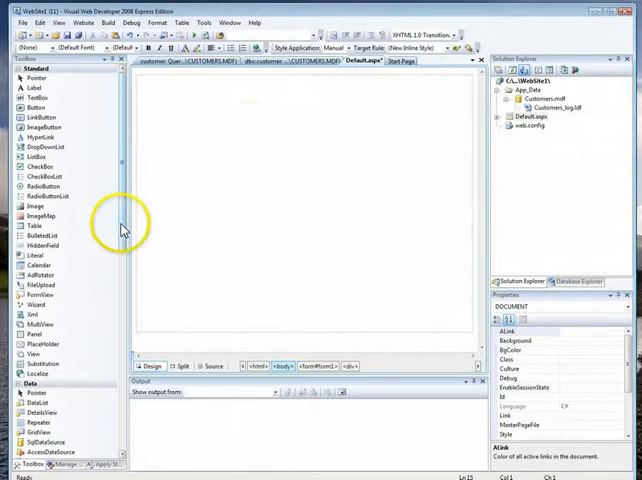
scroll(down, 3)
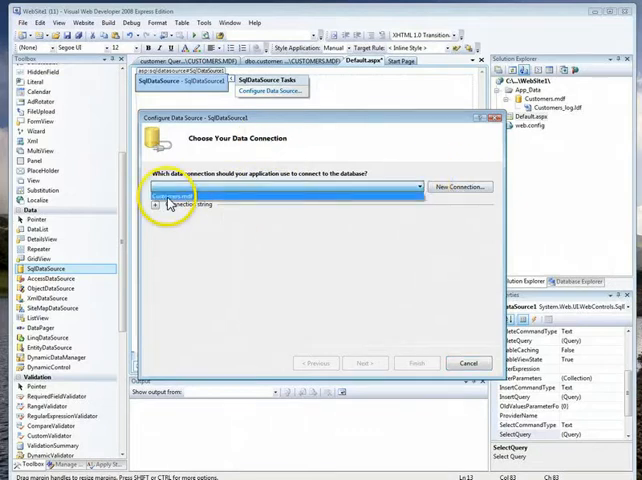
Connect SqlDataSource1 to Customers.mdf, keep the connection string, and select * from customer.
click(366, 362)
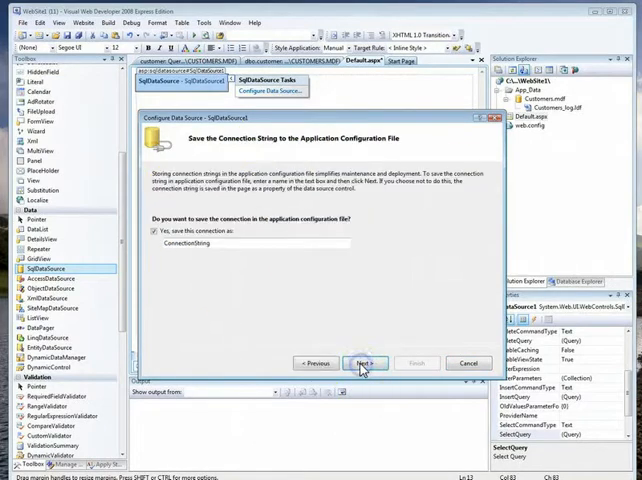
click(364, 362)
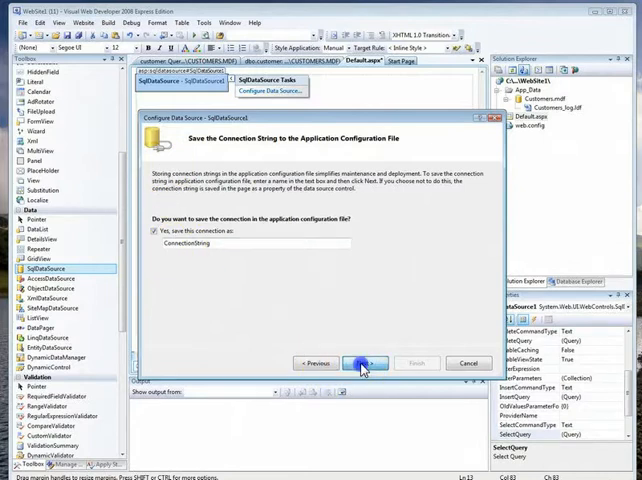
click(364, 364)
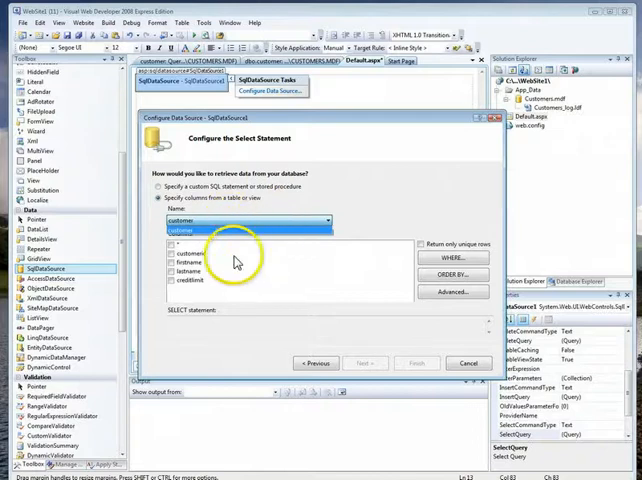
click(240, 228)
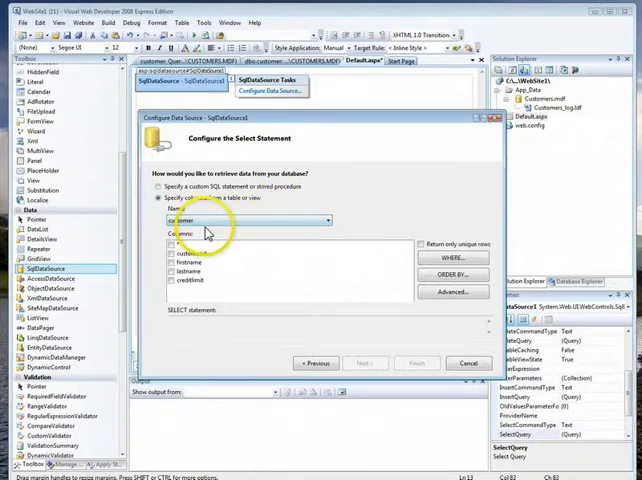
click(168, 246)
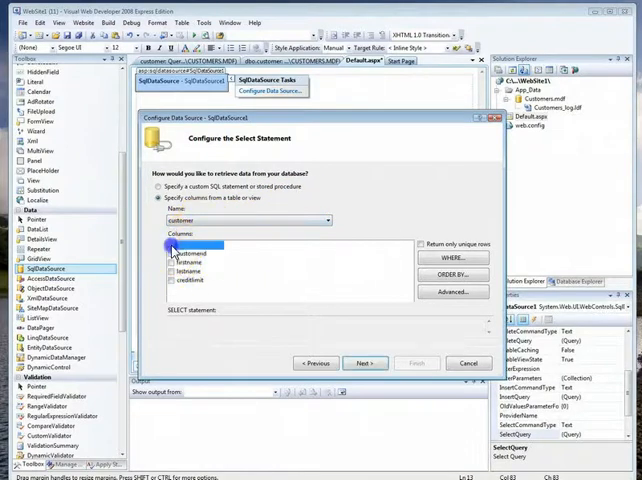
click(170, 246)
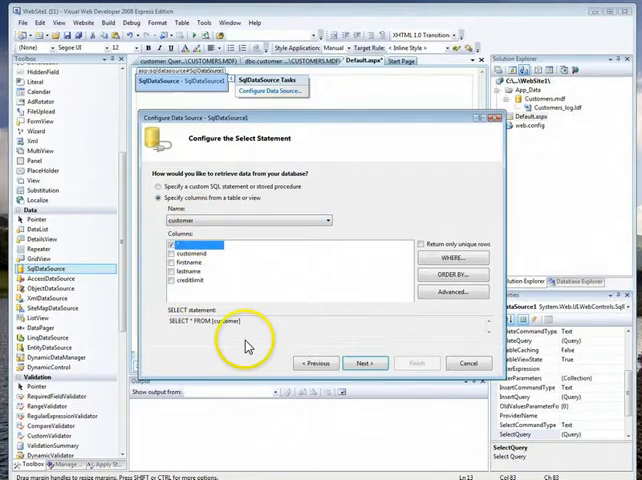
Test the query to preview the customer rows and finish the data source configuration.
click(366, 362)
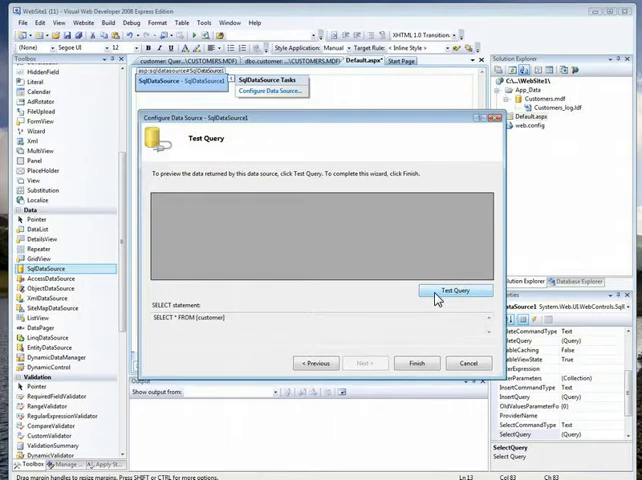
click(454, 290)
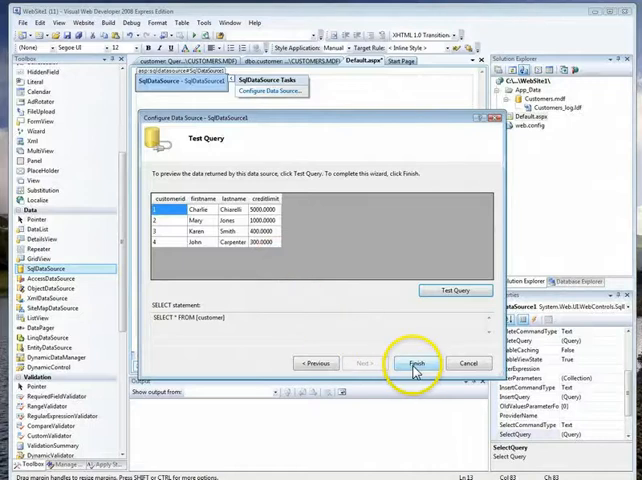
click(414, 362)
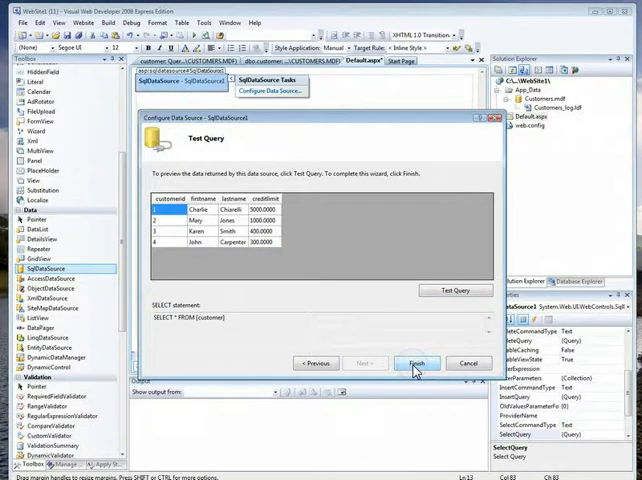
click(420, 362)
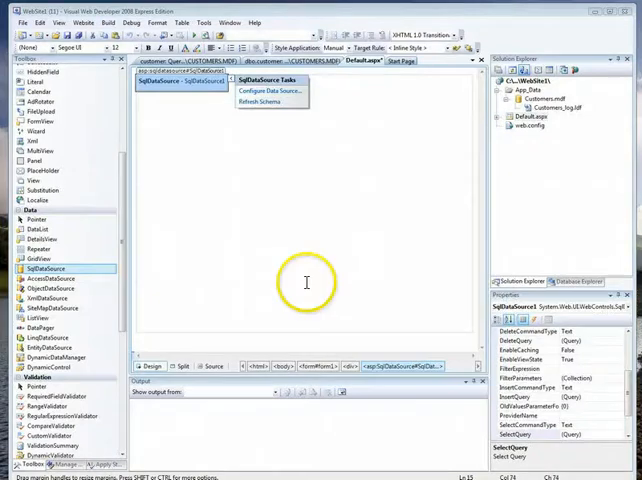
mouse_move(208, 166)
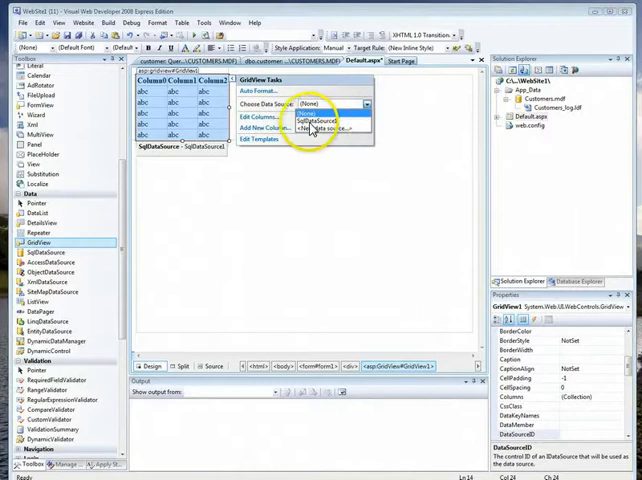
Bind the new GridView to SqlDataSource1, showing the four customer columns.
click(322, 120)
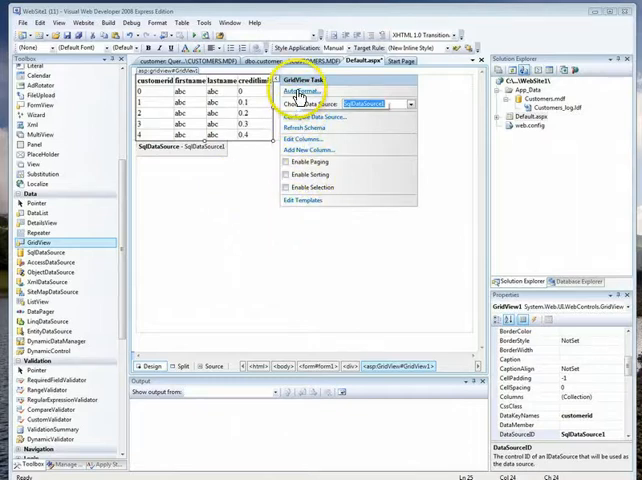
click(300, 92)
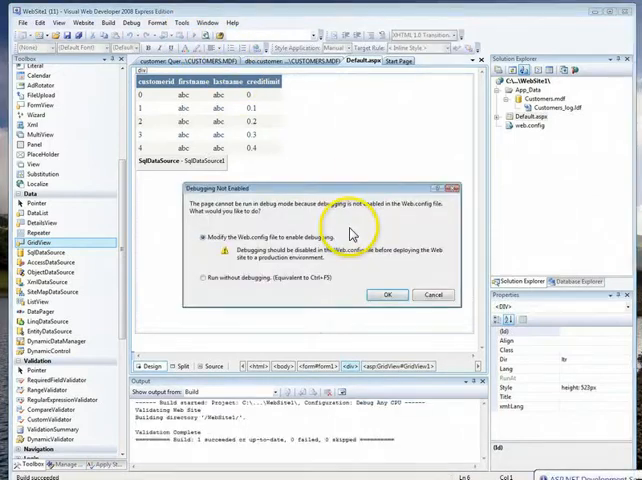
Enable debugging via Web.config, view the four-customer grid in the browser, then close it.
click(388, 294)
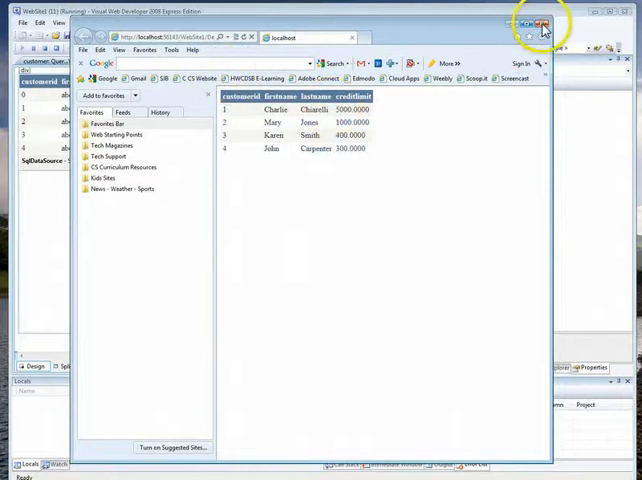
click(546, 24)
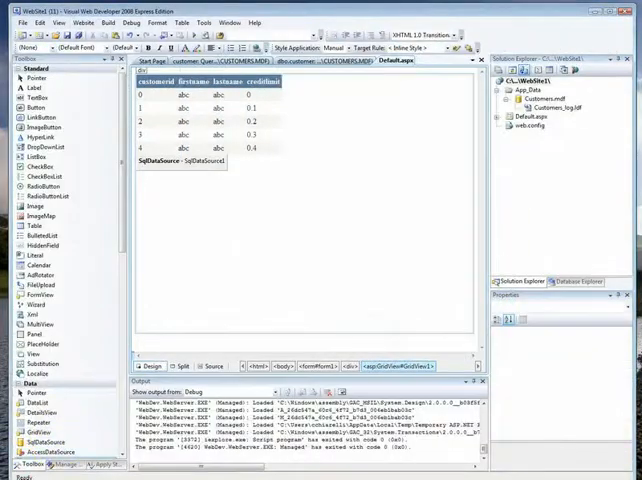
Show the customer table's data from Database Explorer and enter Kim as a new row.
click(536, 98)
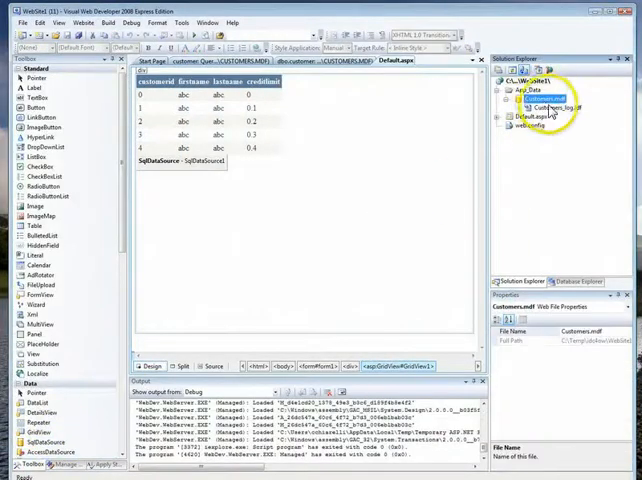
click(576, 280)
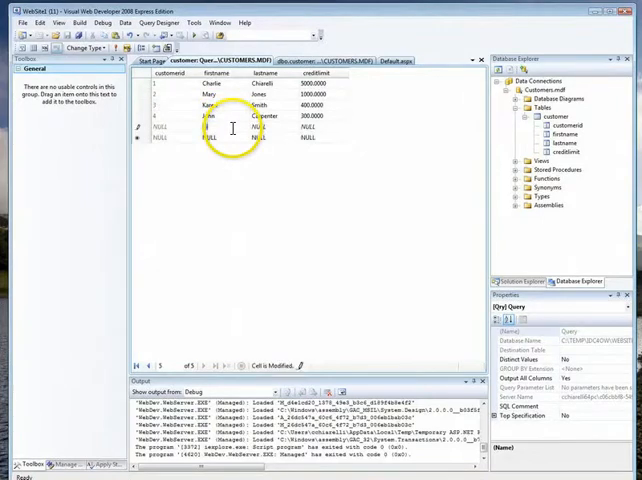
text(Kim)
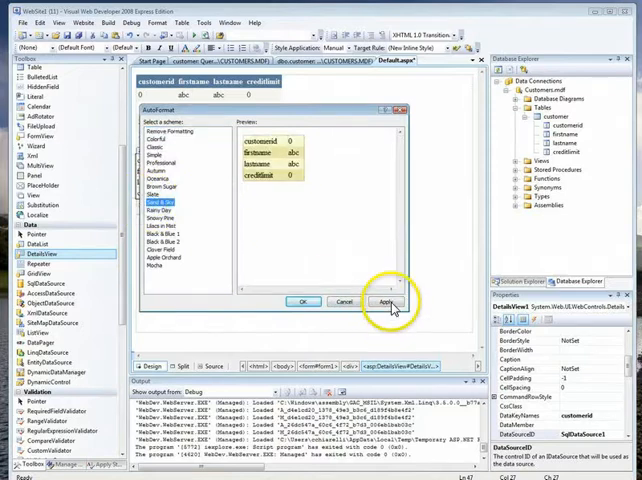
Apply the Auto Format colour scheme, run Default.aspx in the browser and close the preview.
click(390, 302)
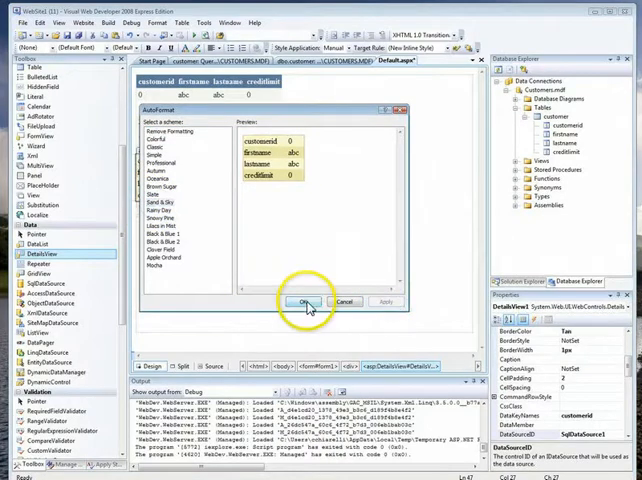
click(308, 302)
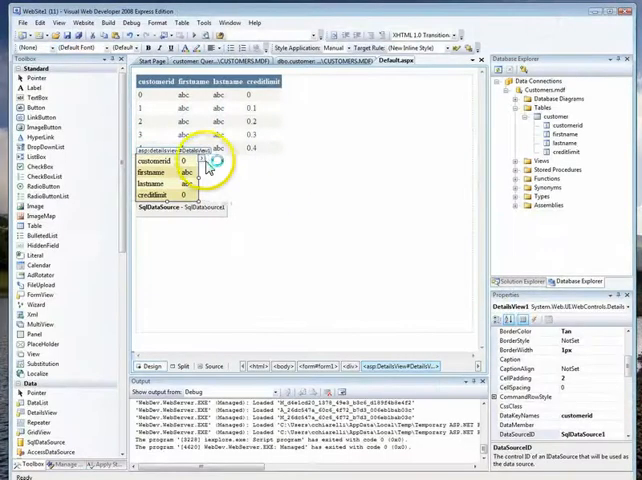
click(212, 160)
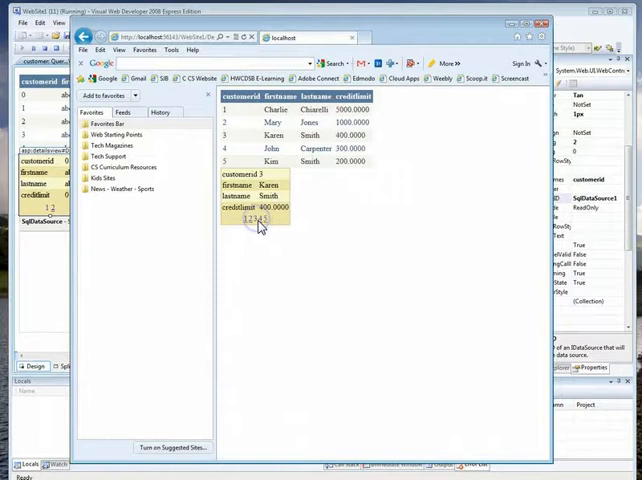
click(258, 220)
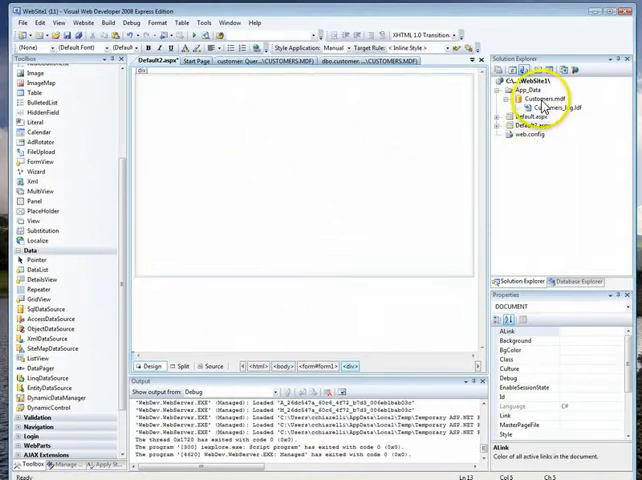
Create a new empty ASP.NET website with a blank Default.aspx page.
click(538, 100)
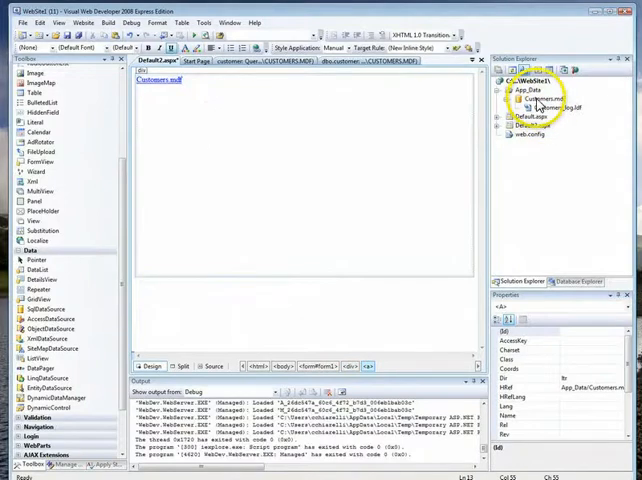
click(580, 280)
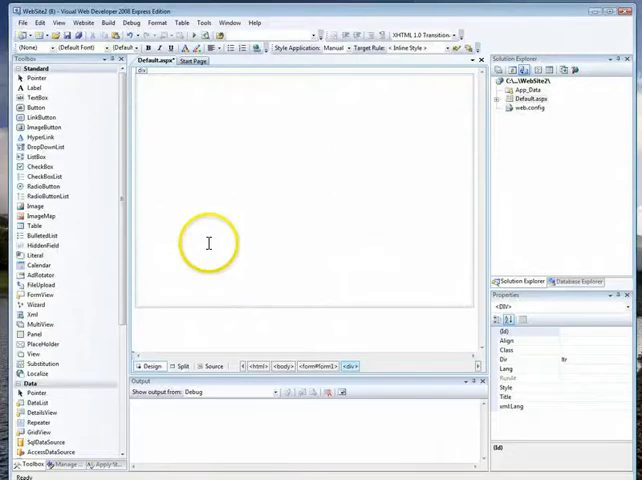
mouse_move(232, 84)
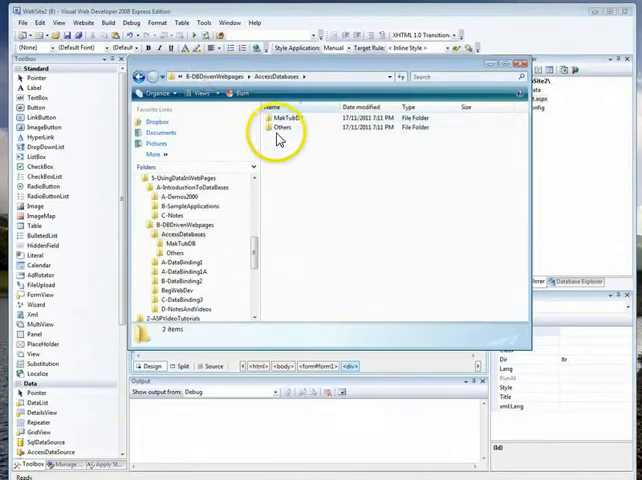
Drag BandDatabase.mdb from the AccessDatabase folder into the site's App_Data folder.
double_click(280, 118)
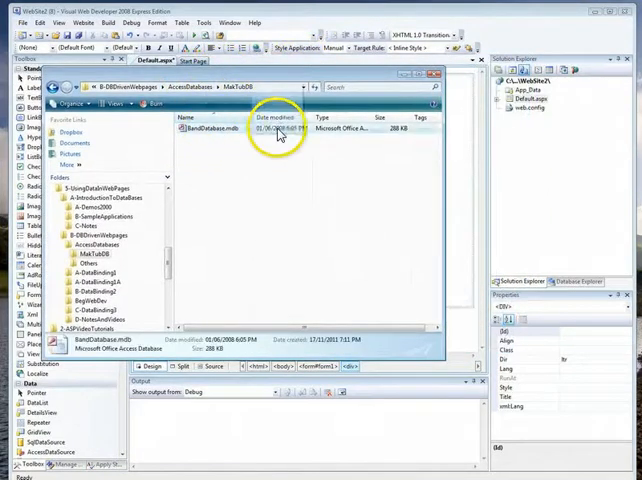
click(532, 94)
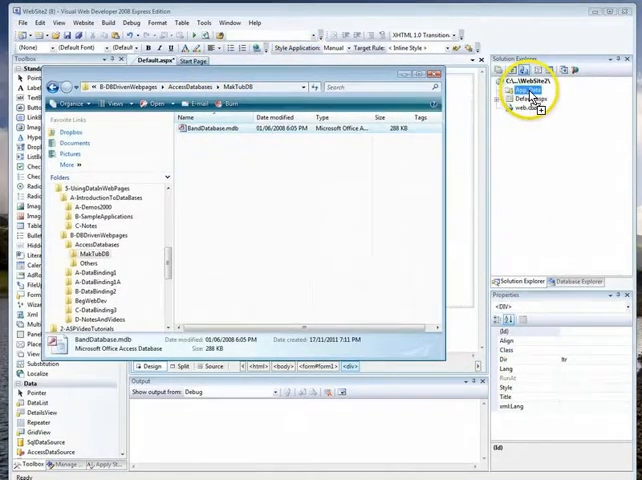
click(526, 96)
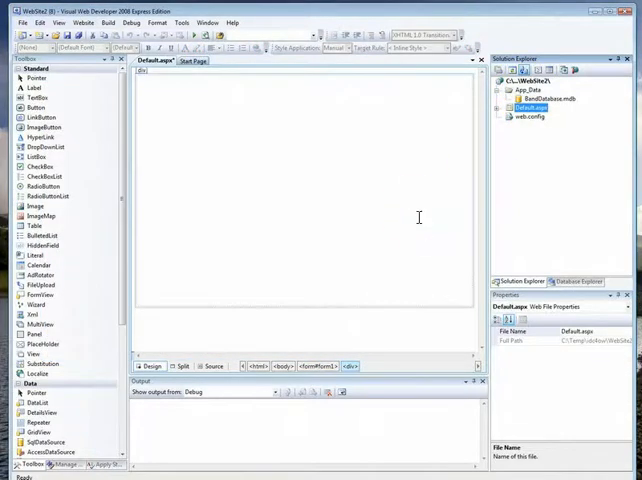
mouse_move(120, 280)
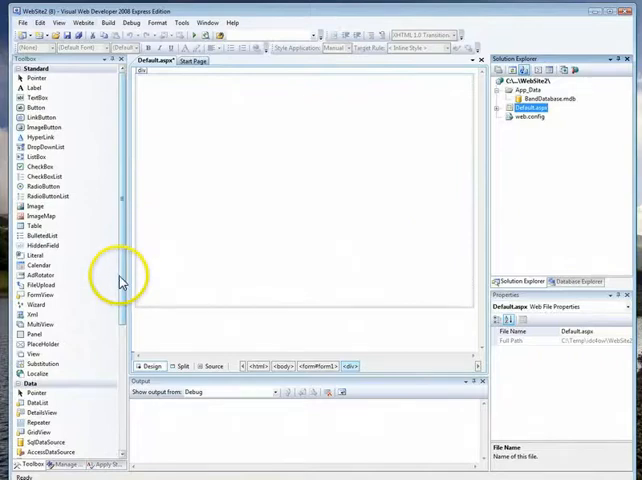
Configure the AccessDataSource to use BandDatabase.mdb from App_Data.
scroll(down, 3)
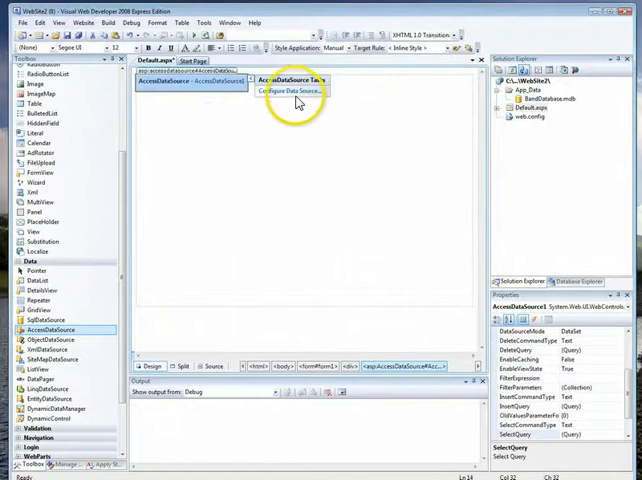
click(288, 90)
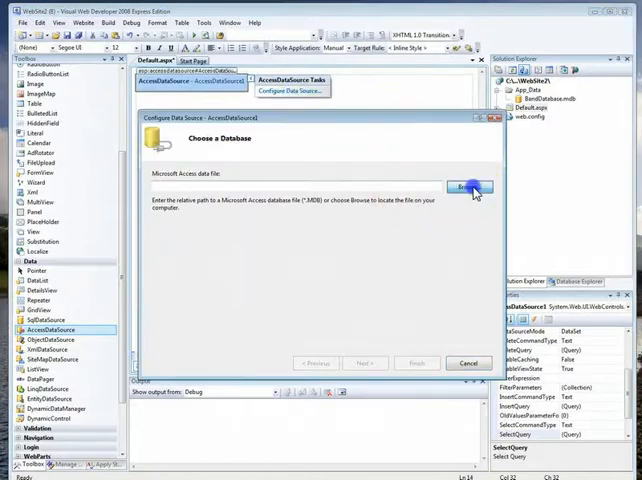
click(470, 188)
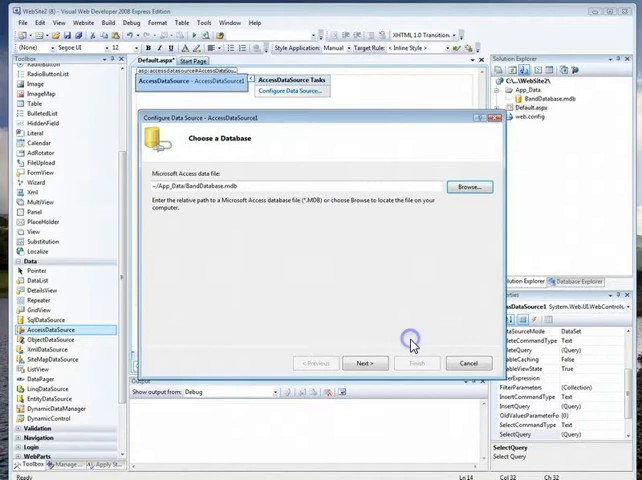
click(364, 362)
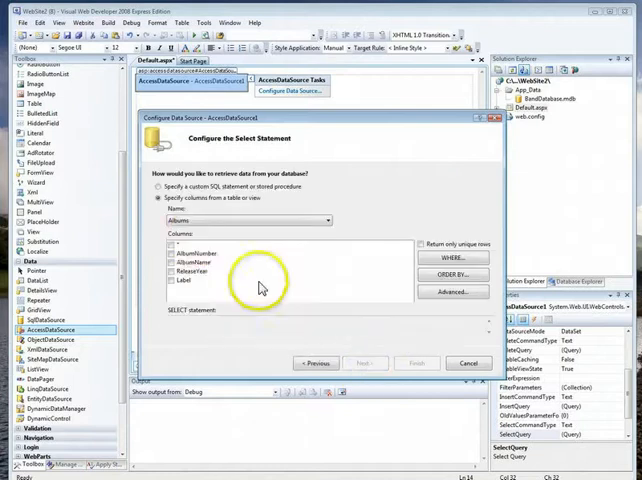
Select the artists table and return all its columns (*) in the query.
click(326, 220)
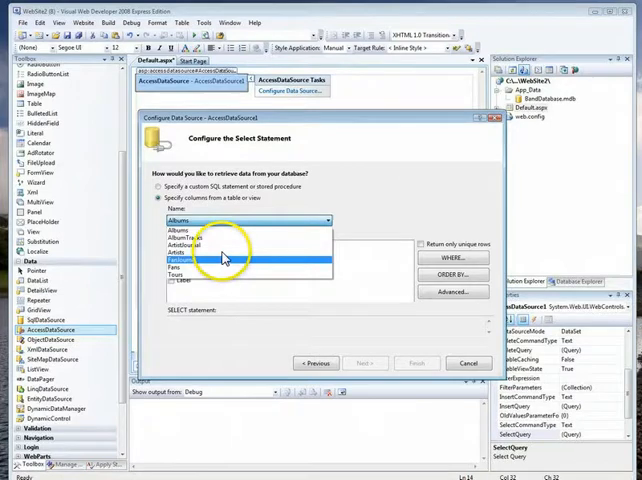
click(200, 250)
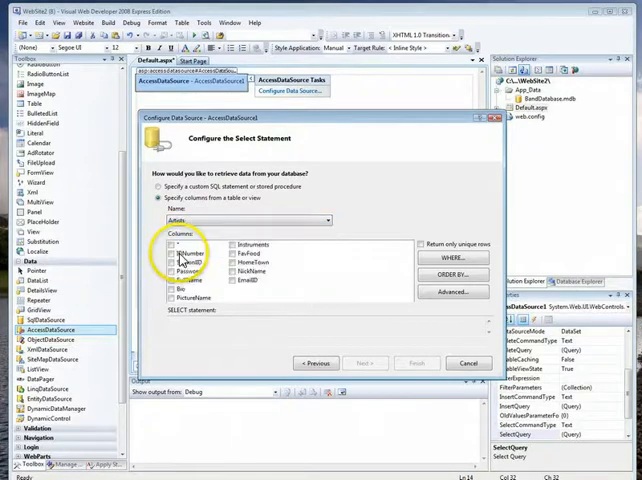
click(172, 244)
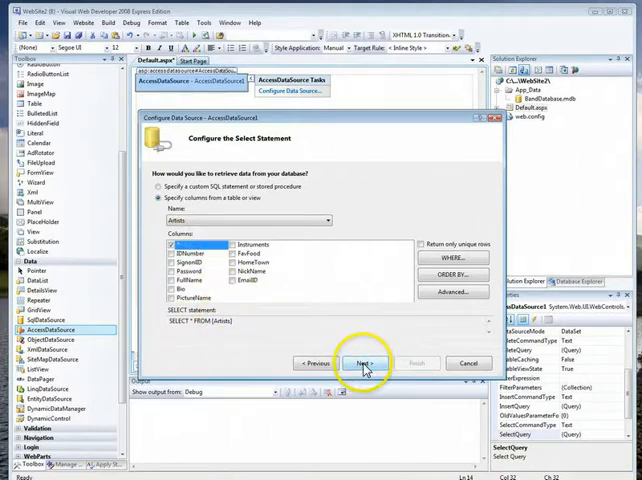
click(364, 362)
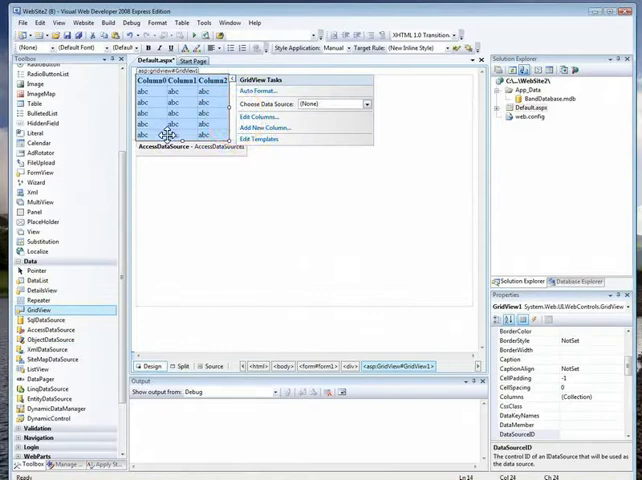
Bind the GridView to AccessDataSource1 and run the page to see the artist records.
click(368, 104)
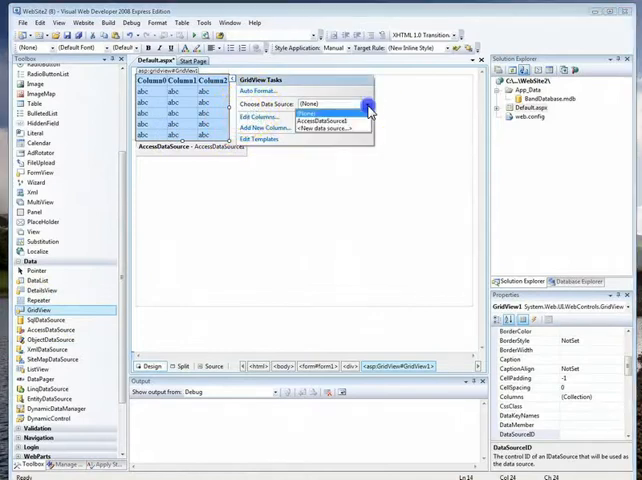
click(322, 120)
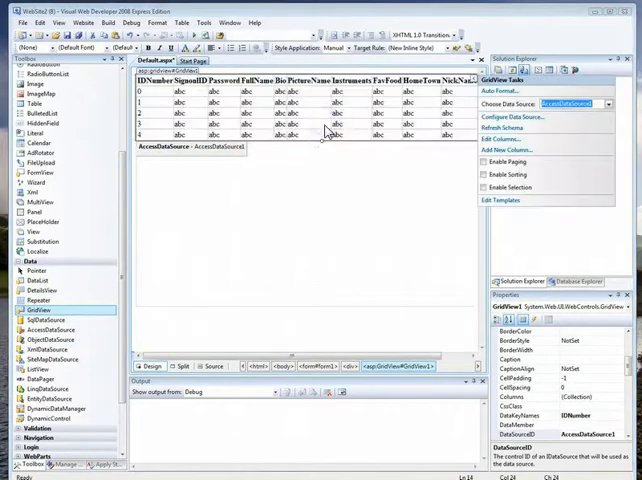
key(F5)
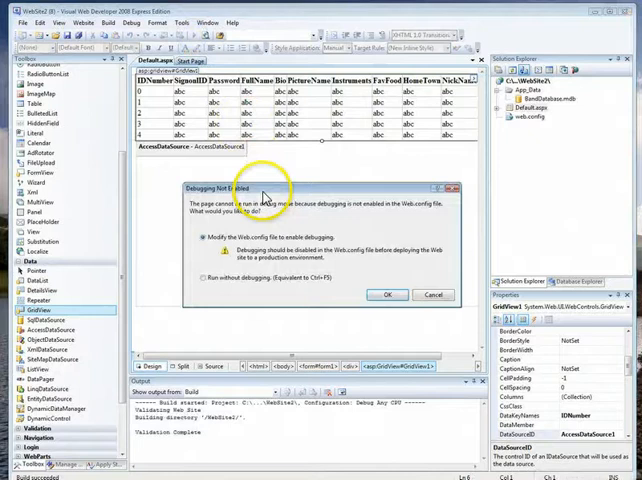
click(388, 294)
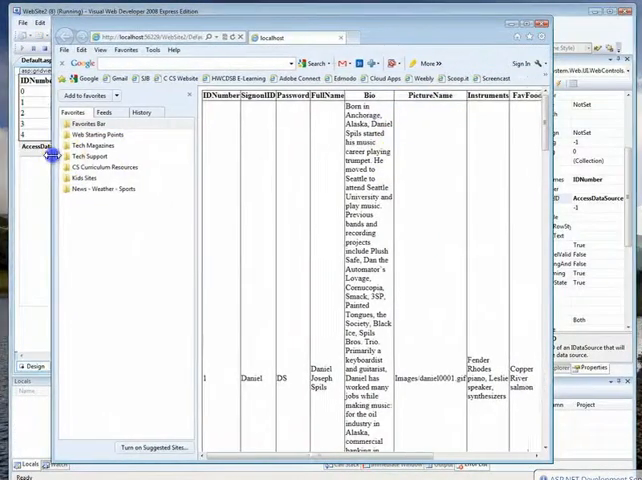
scroll(right, 3)
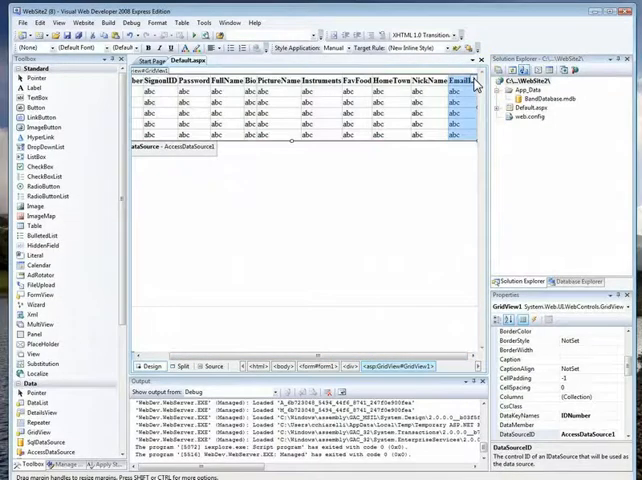
In Edit Columns, remove the Password field from the artists grid.
click(476, 80)
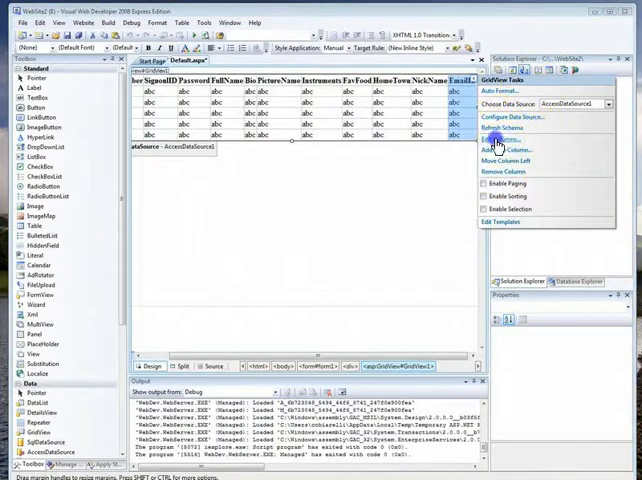
click(500, 140)
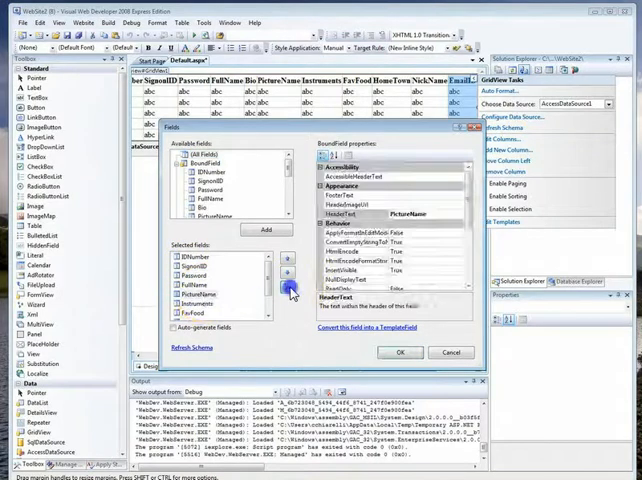
click(200, 272)
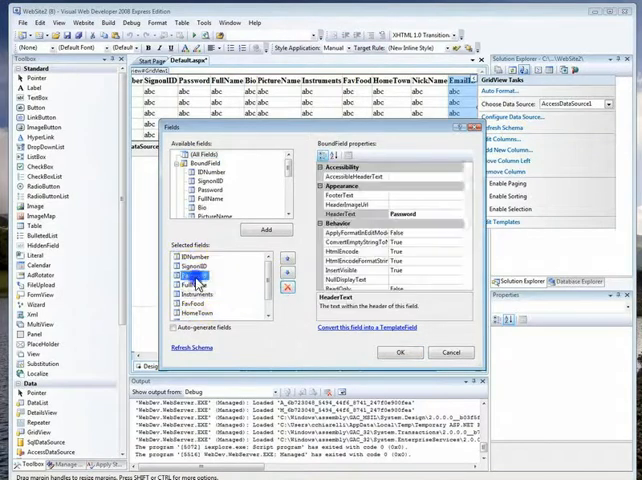
click(400, 352)
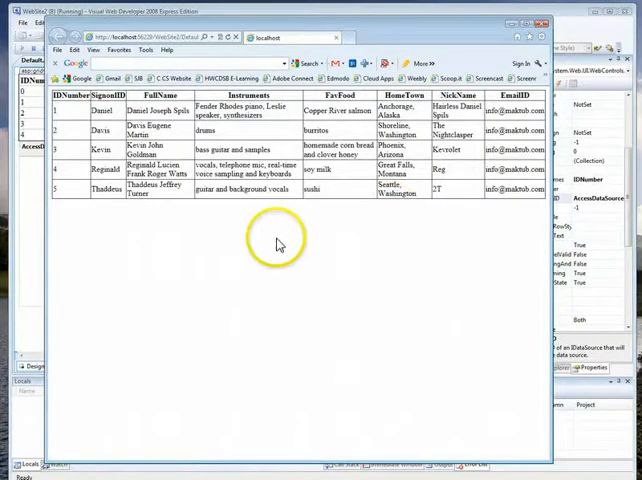
mouse_move(248, 208)
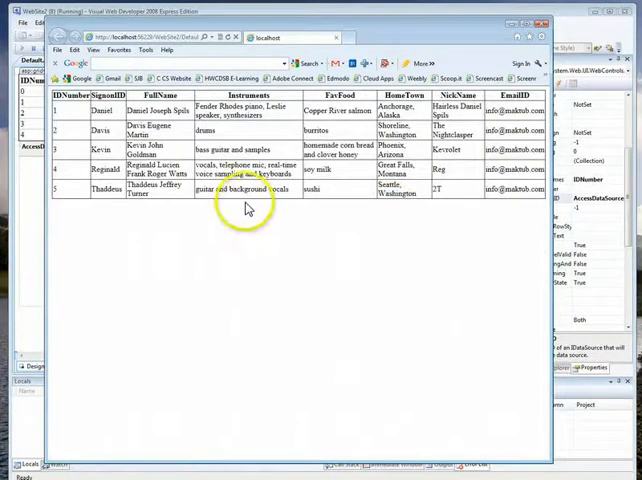